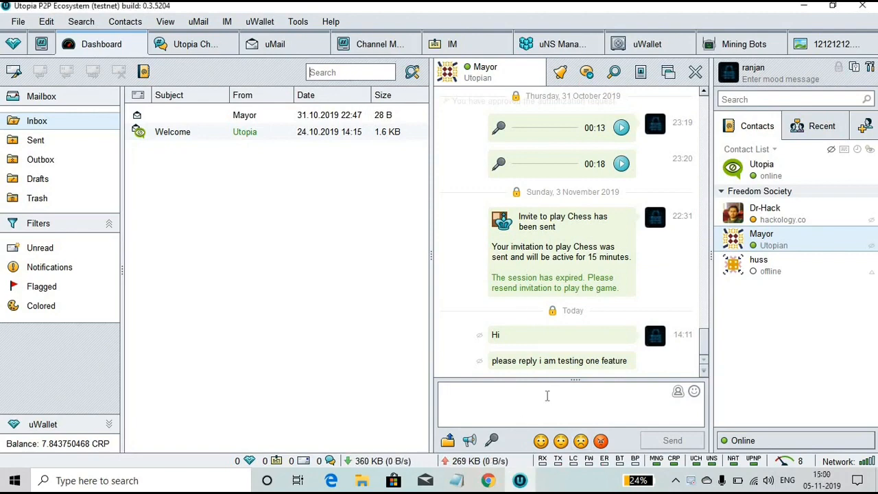
Step: Show the uWallet overview with its 7.84 CRP balance and recent uNS transactions
click(297, 22)
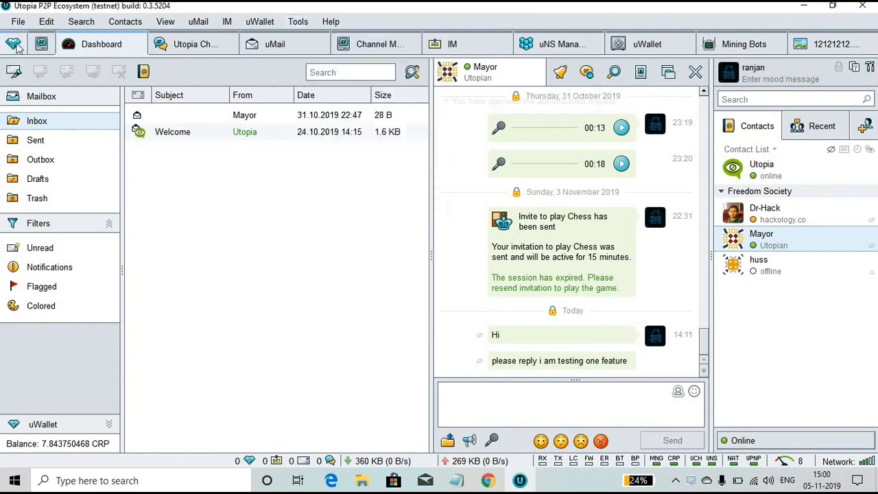
click(645, 43)
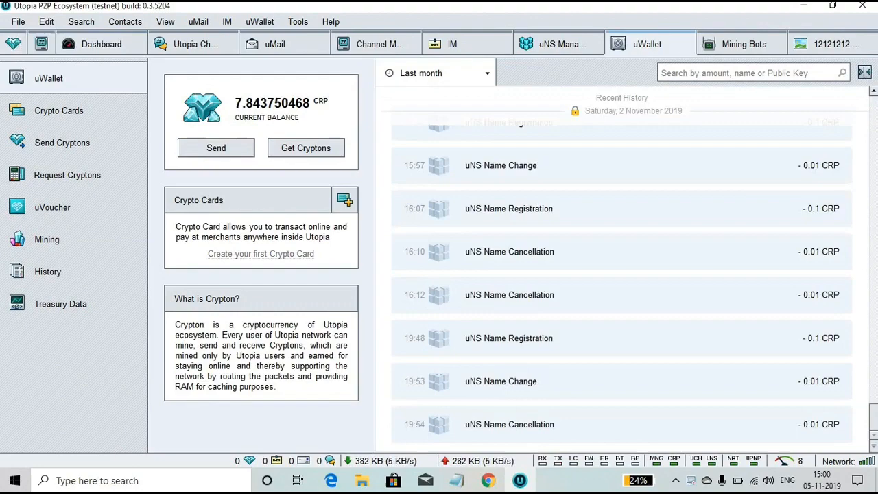
mouse_move(61, 246)
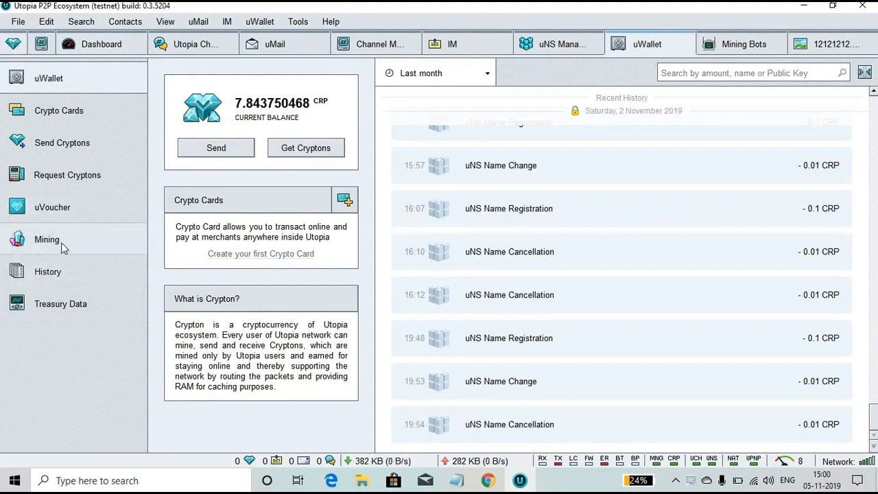
Step: Go from Mining statistics to the Bot Manager listing sdzcxzxc and testminebot1
click(46, 239)
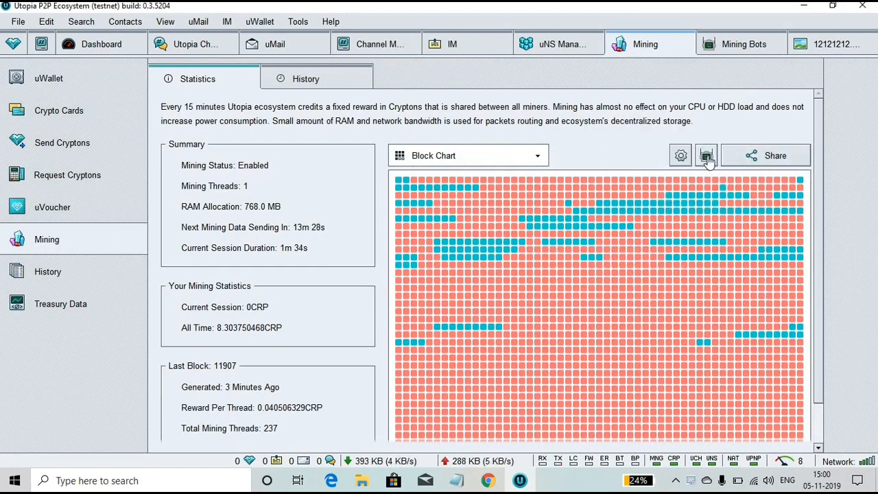
mouse_move(705, 155)
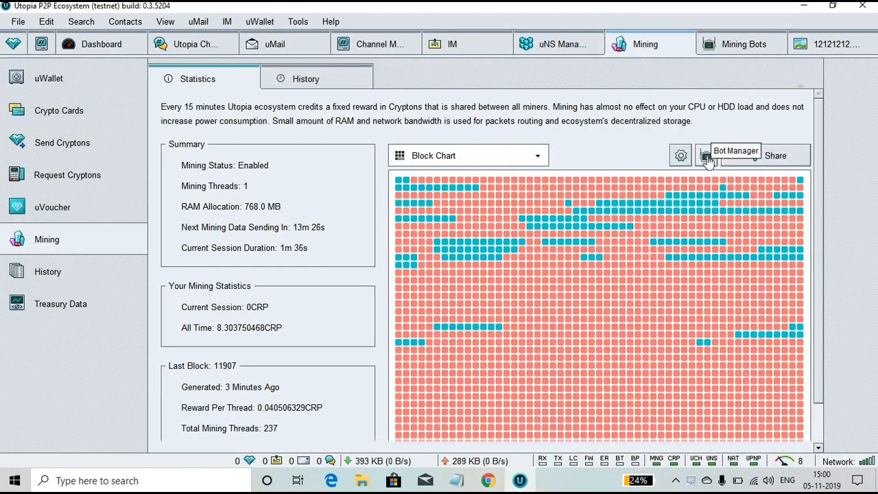
click(705, 156)
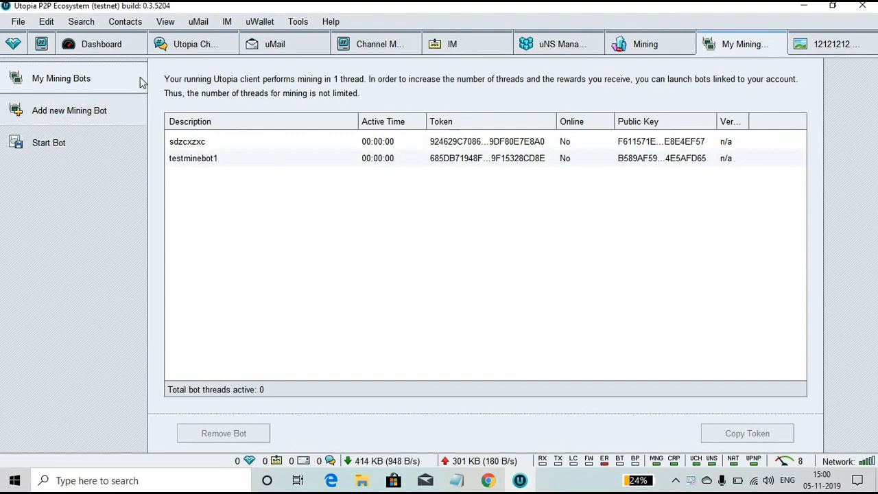
Step: Create a new mining bot described as Test2miningbot
click(69, 110)
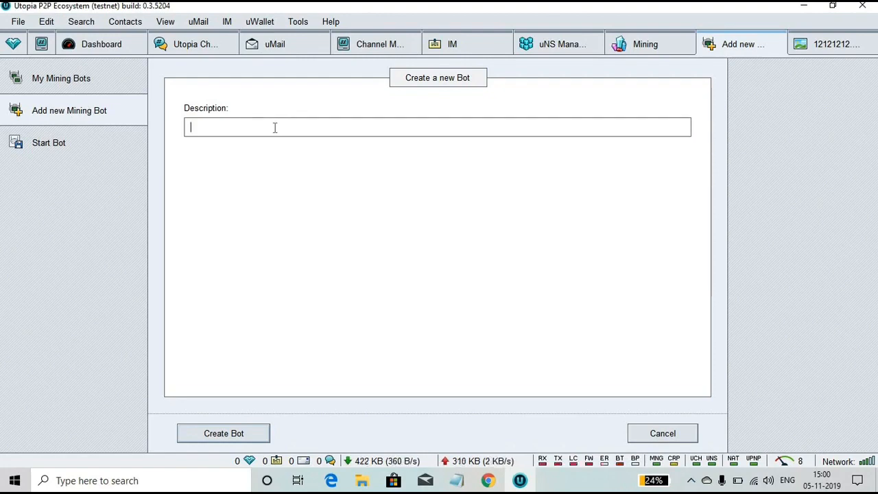
text(Test2miningbot)
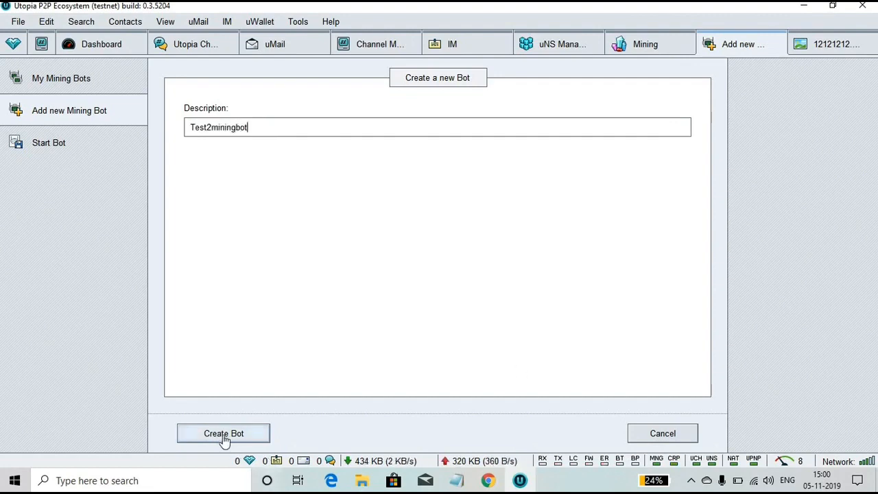
click(222, 433)
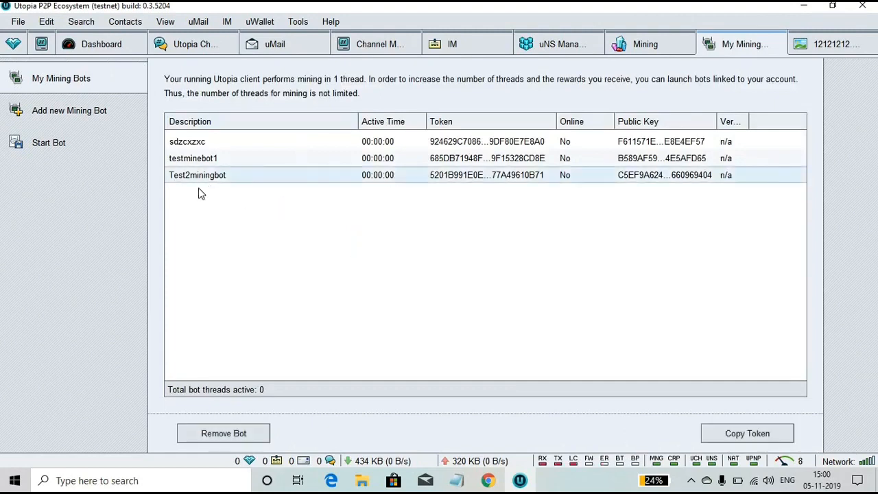
mouse_move(522, 189)
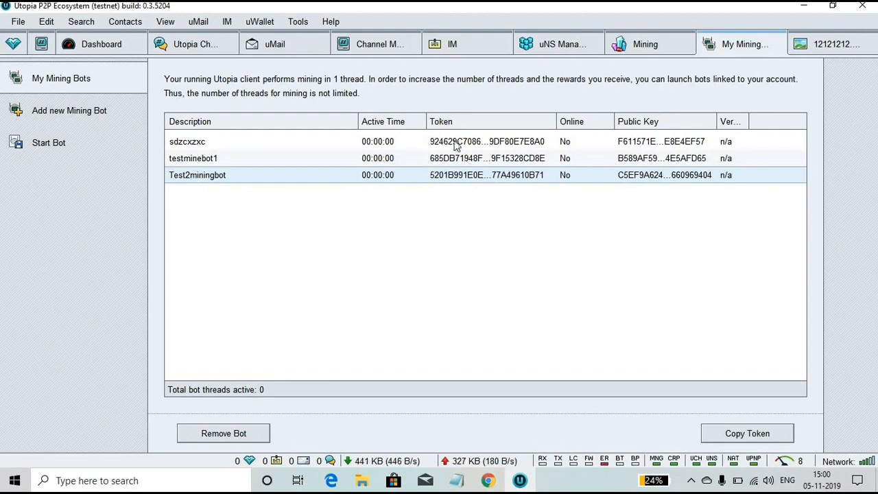
mouse_move(501, 173)
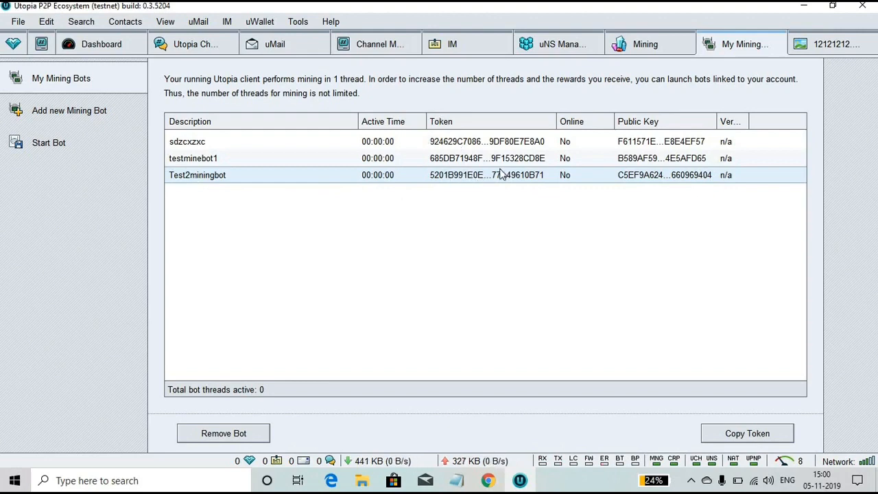
mouse_move(453, 203)
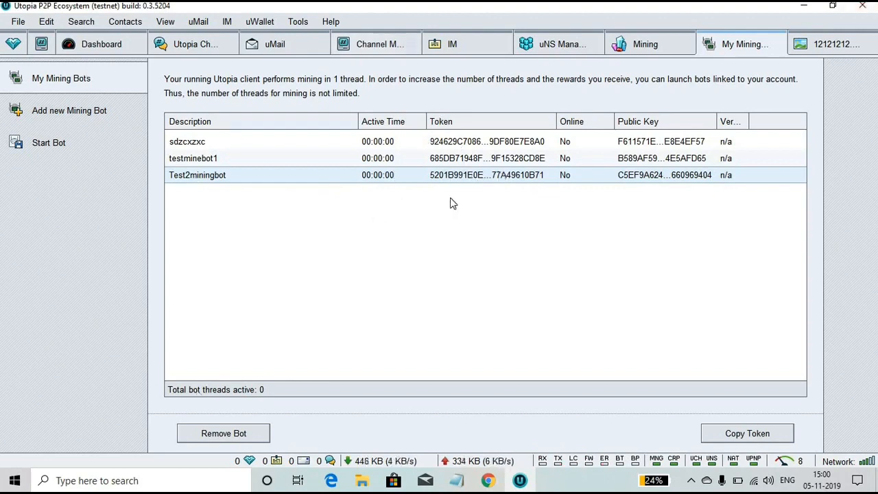
mouse_move(483, 112)
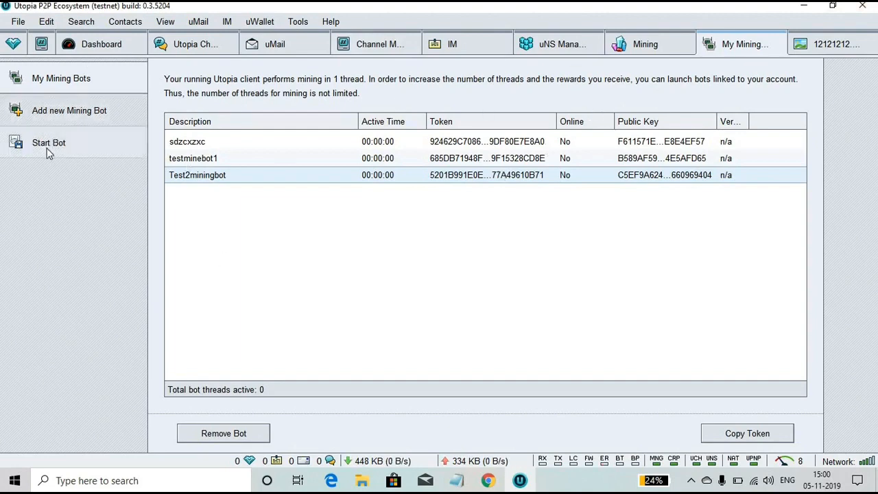
Step: Show the Start Bot page with the built-in bot folder and macOS/Linux downloads
click(49, 142)
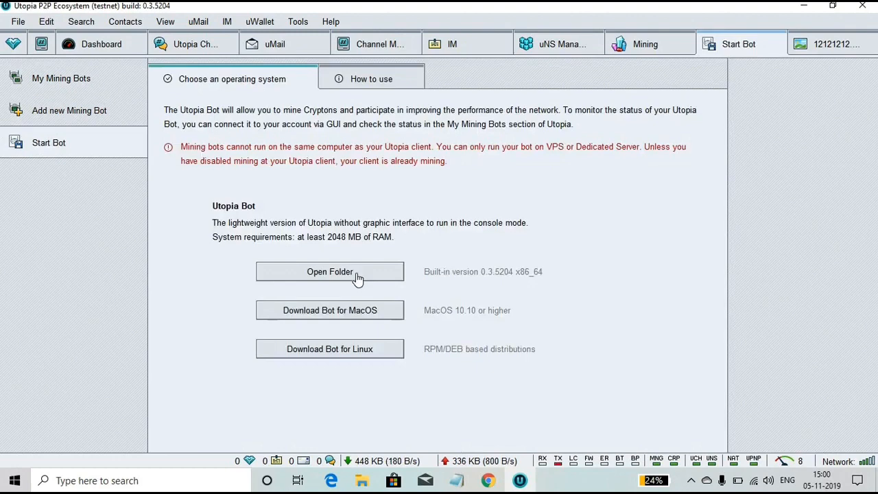
mouse_move(357, 294)
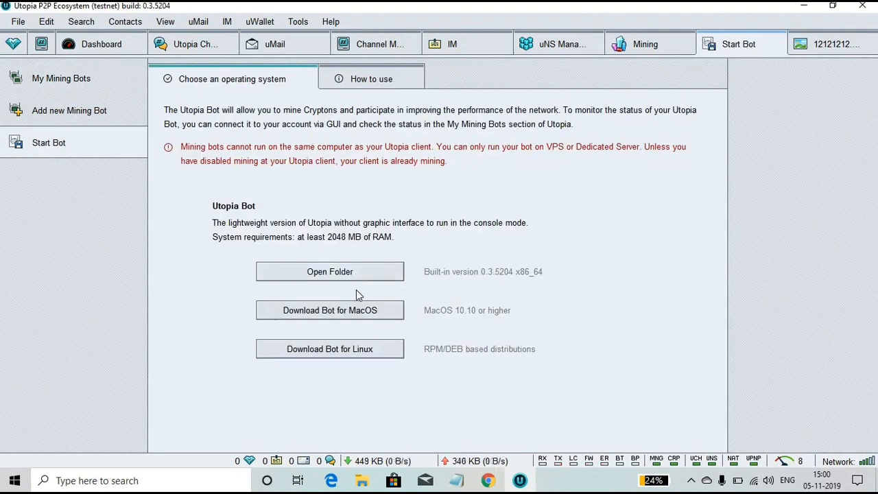
mouse_move(371, 370)
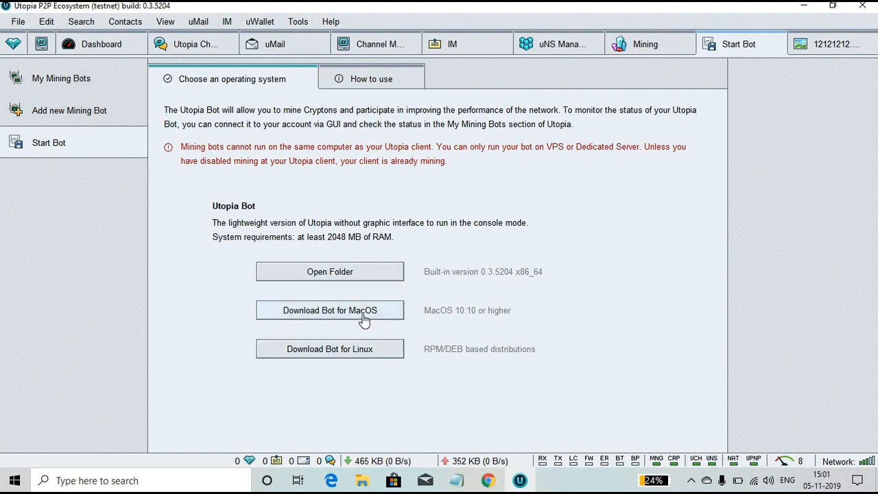
mouse_move(302, 277)
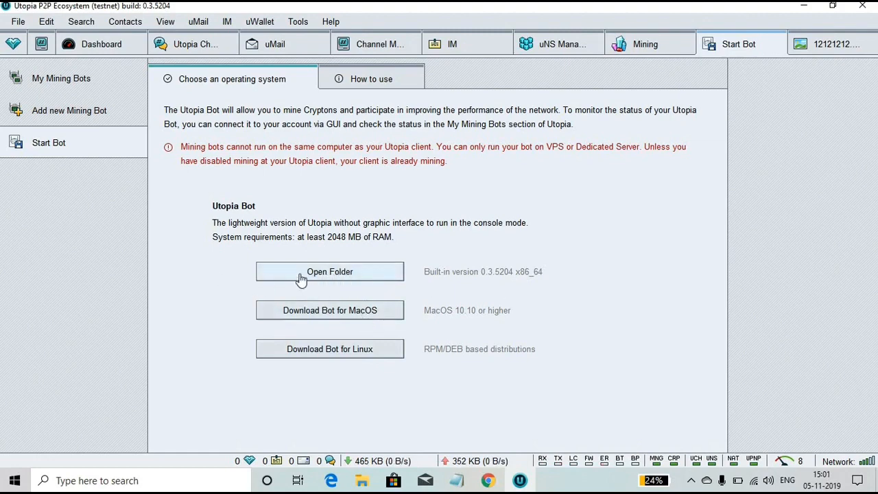
mouse_move(551, 272)
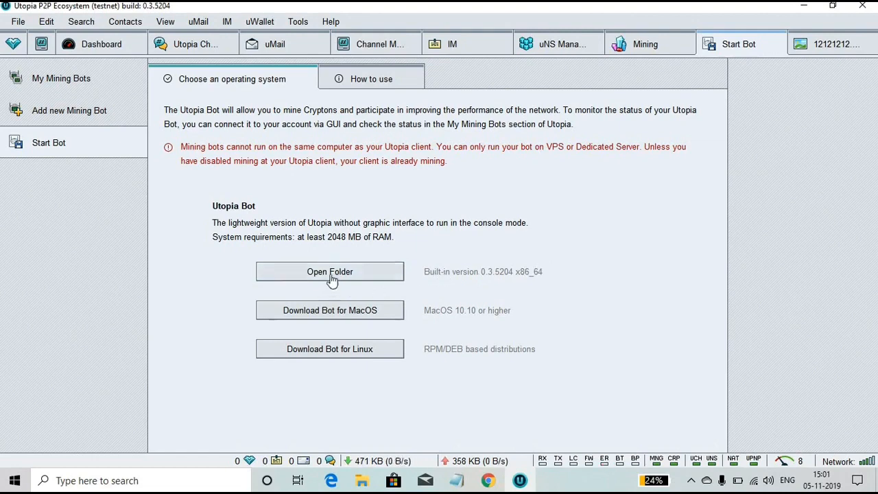
mouse_move(486, 284)
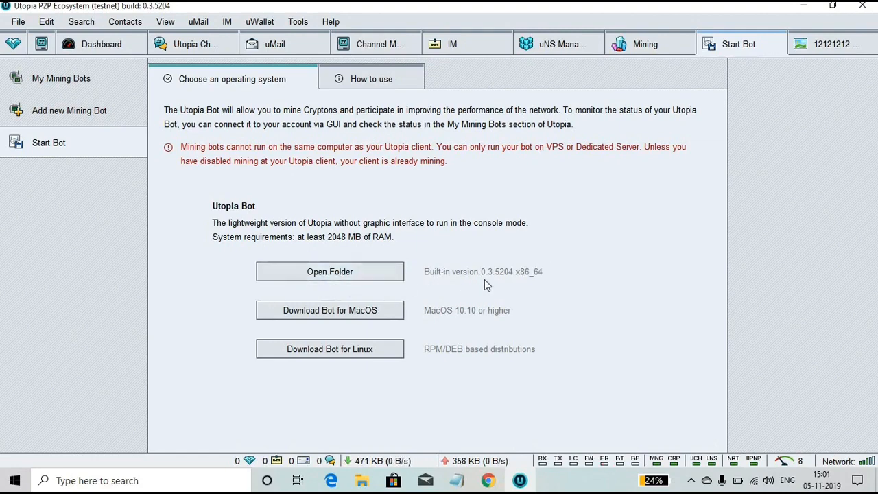
mouse_move(381, 286)
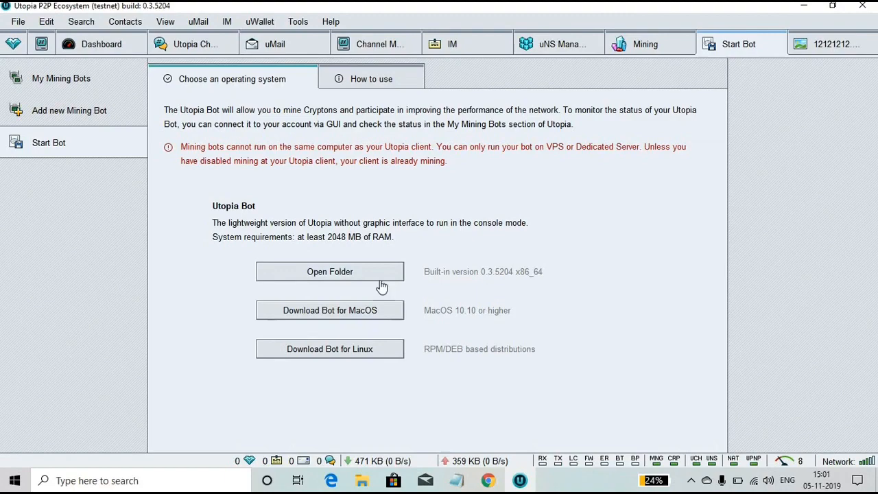
mouse_move(336, 277)
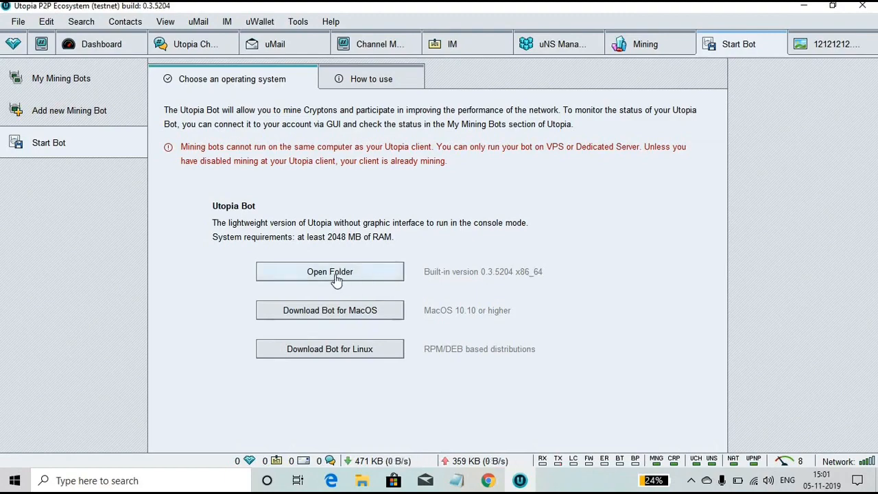
Step: Open the C:\Program Files\Utopia folder containing utopia_bot, maximized
click(330, 272)
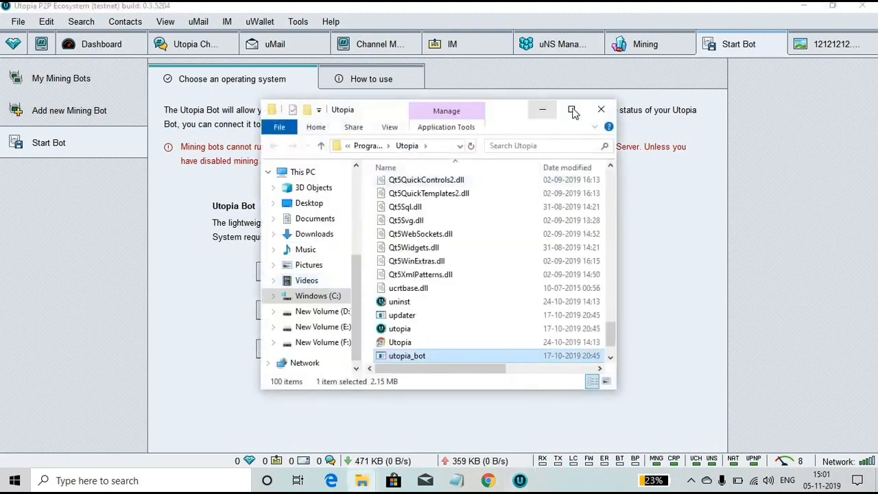
click(573, 110)
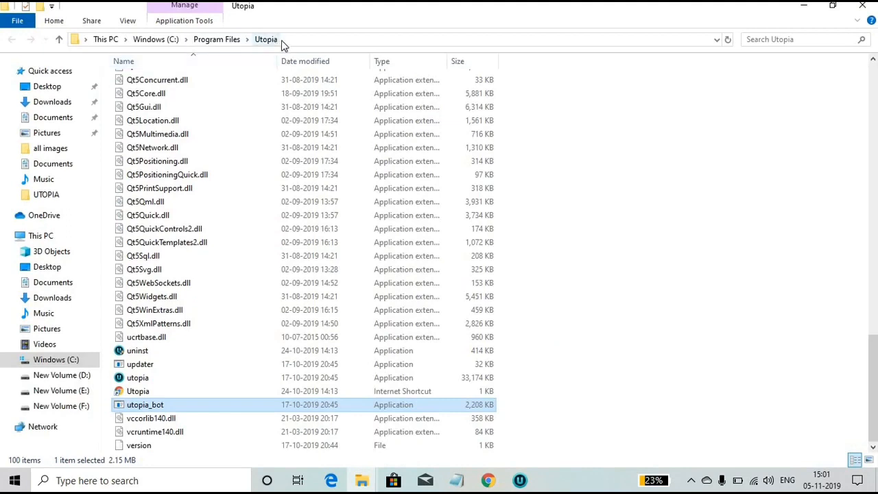
mouse_move(263, 44)
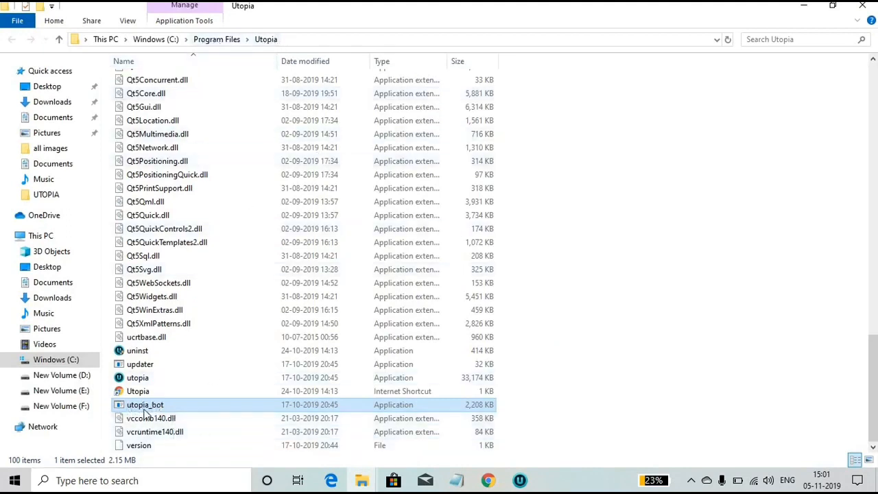
mouse_move(144, 417)
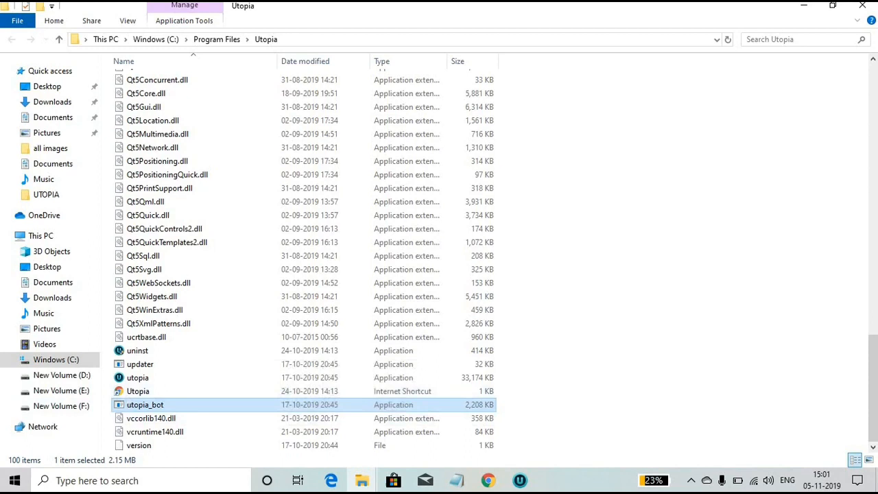
mouse_move(719, 362)
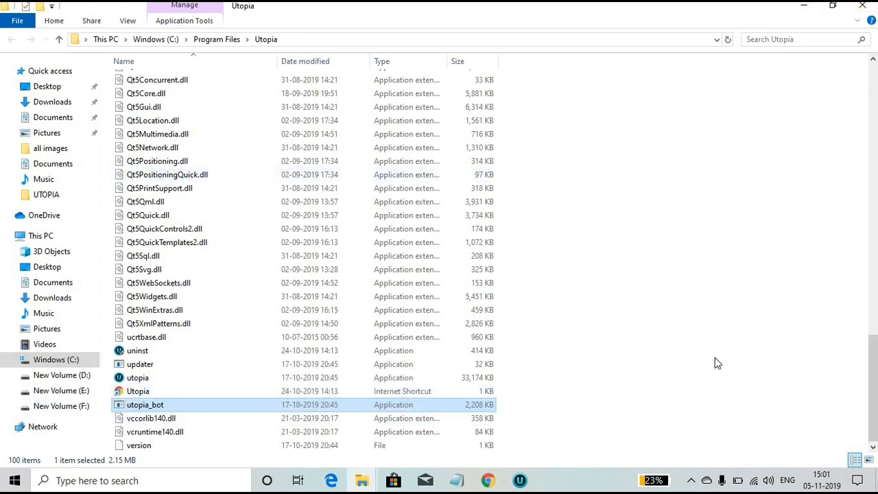
mouse_move(772, 390)
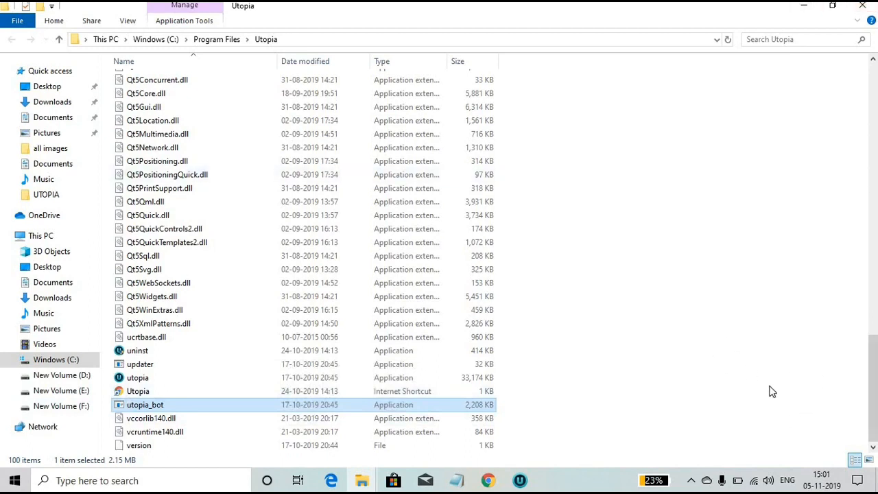
mouse_move(765, 389)
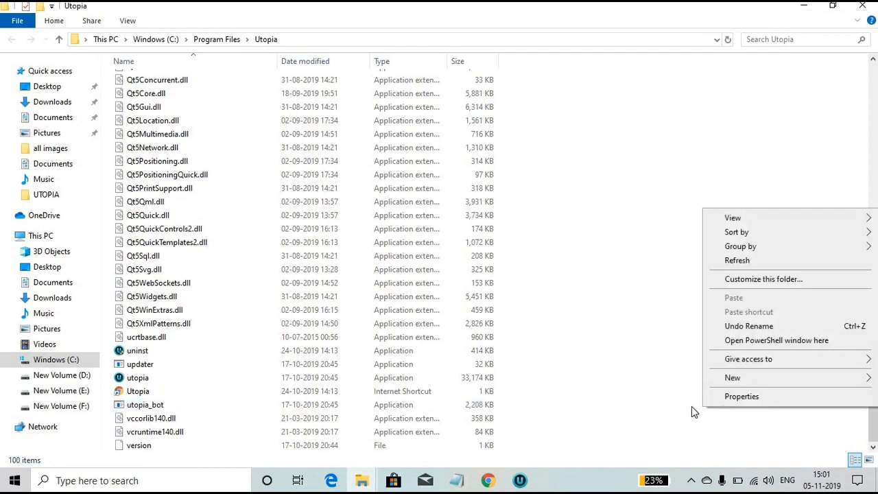
mouse_move(770, 354)
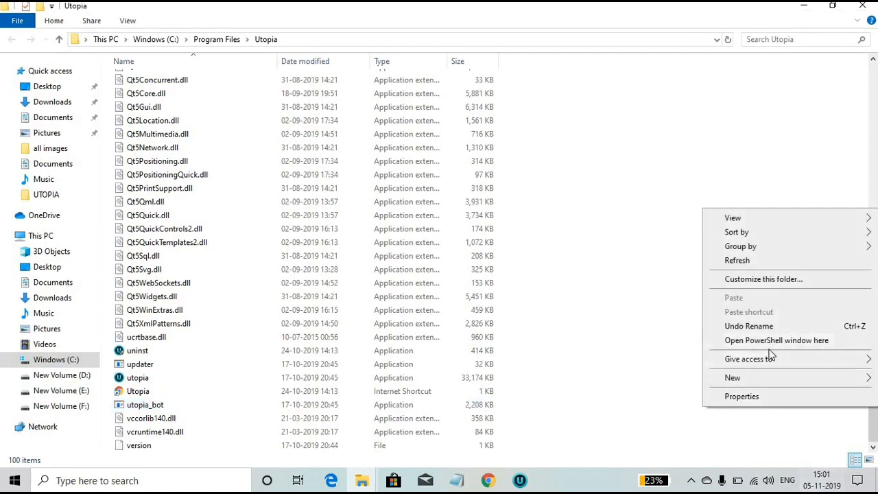
mouse_move(776, 340)
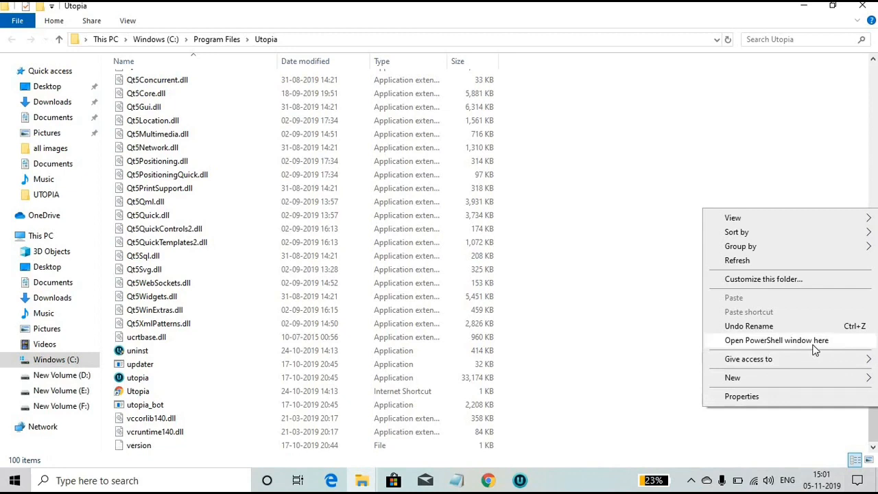
mouse_move(809, 350)
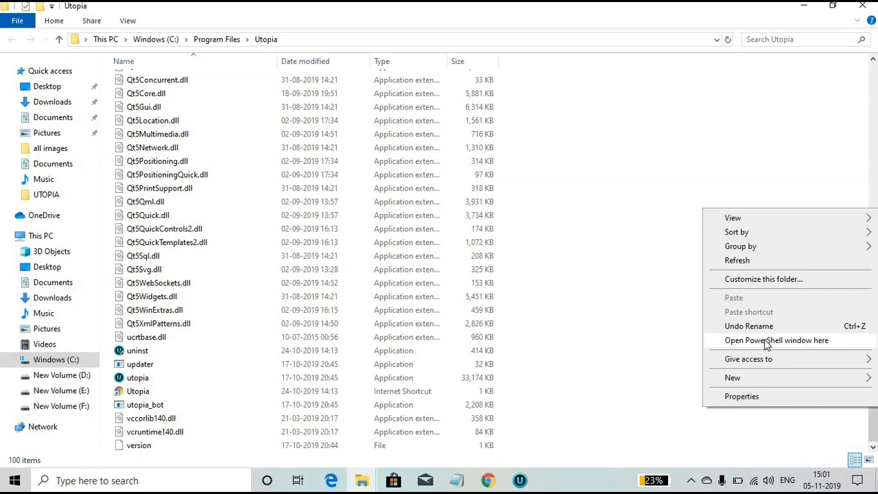
Step: Start cmd in a PowerShell window in the Utopia folder and enter 'utopia_bot --token'
click(776, 340)
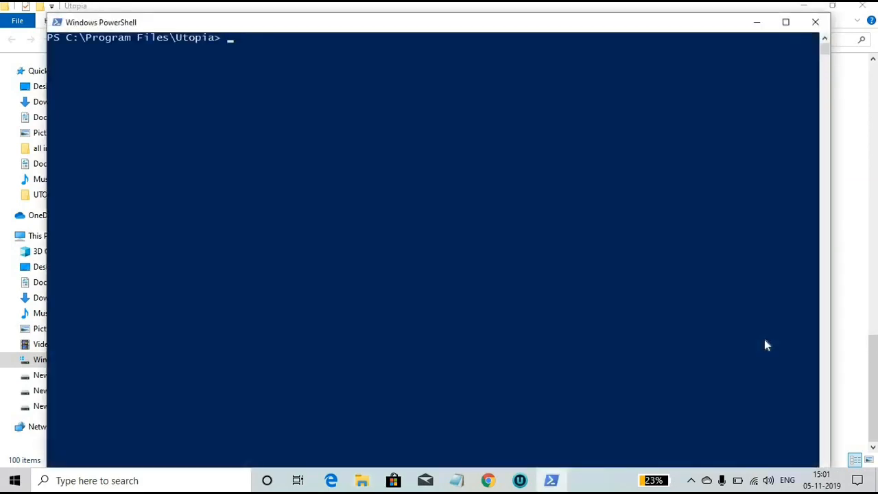
text(cmd)
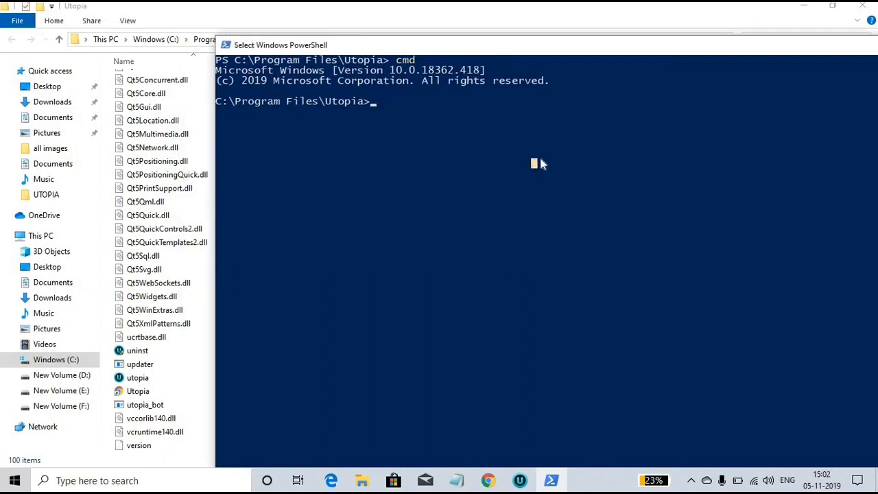
text(u)
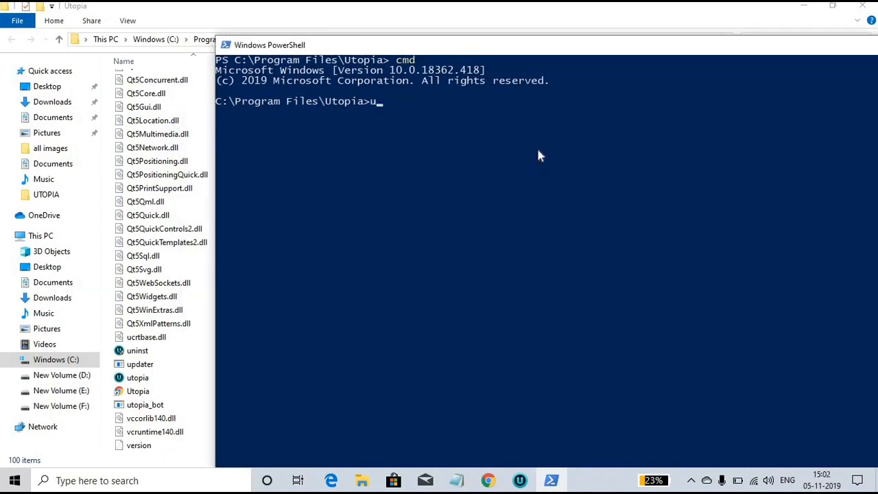
text(topioa)
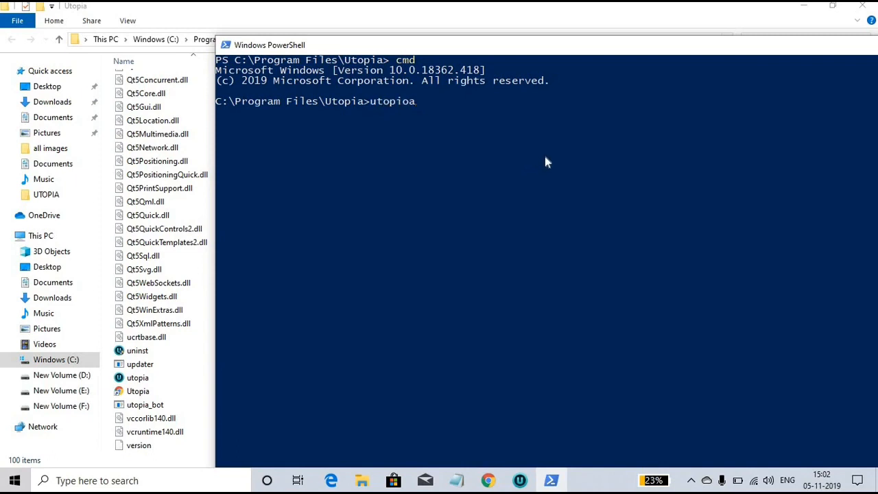
key(BackSpace)
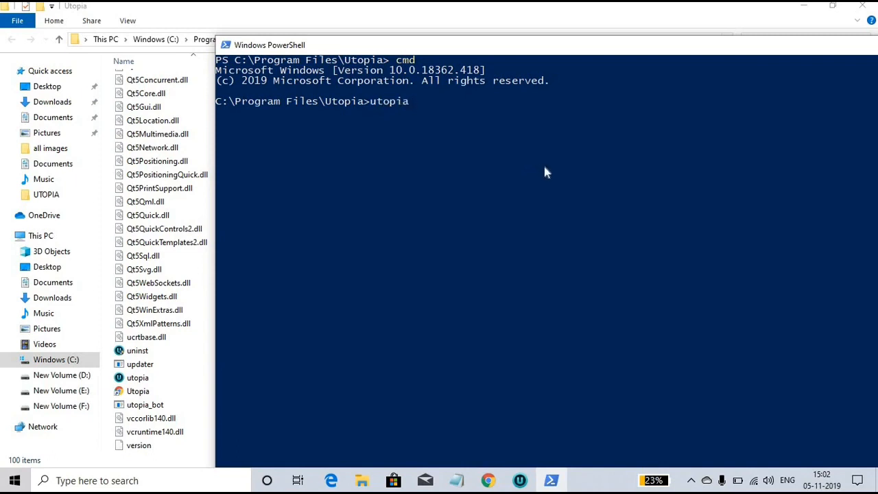
text(_bot)
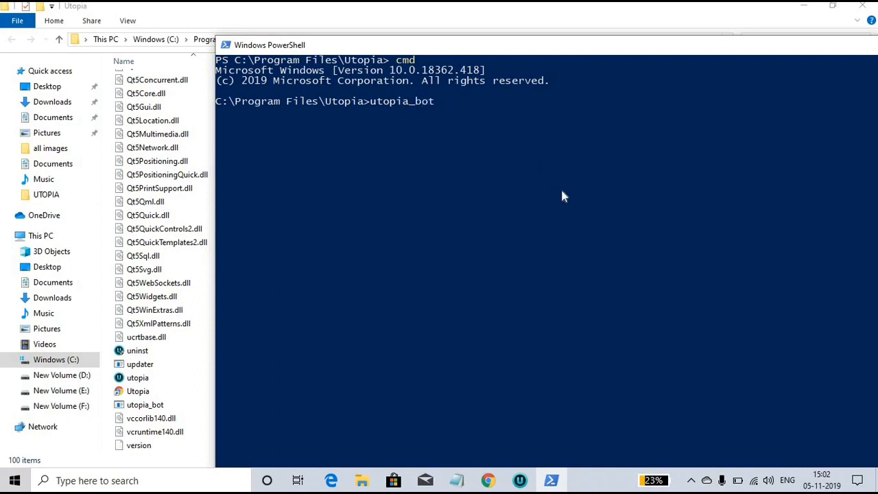
mouse_move(571, 198)
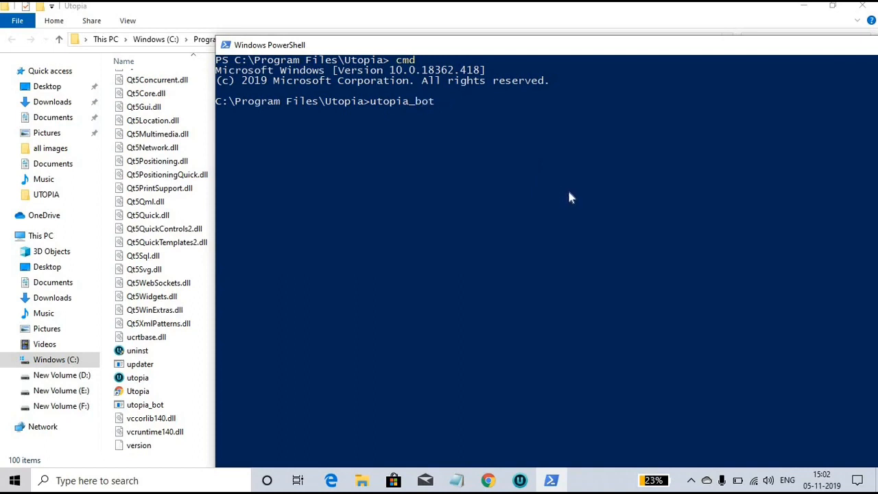
text(--)
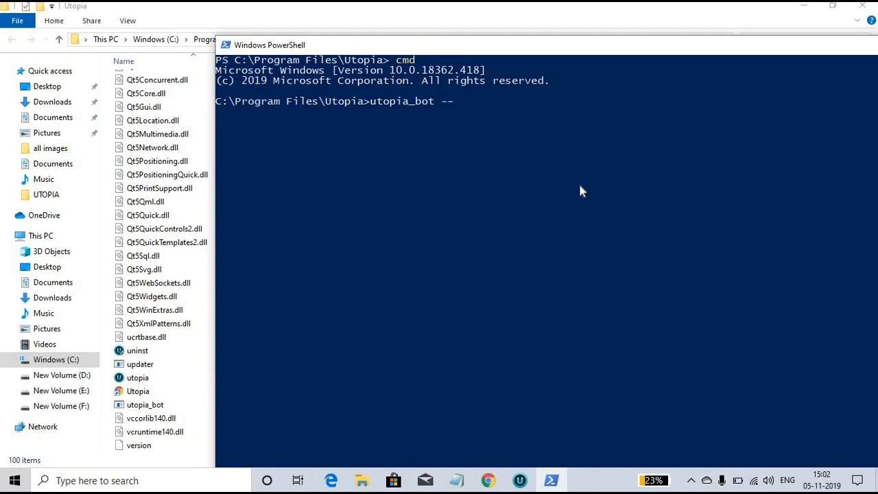
text(token)
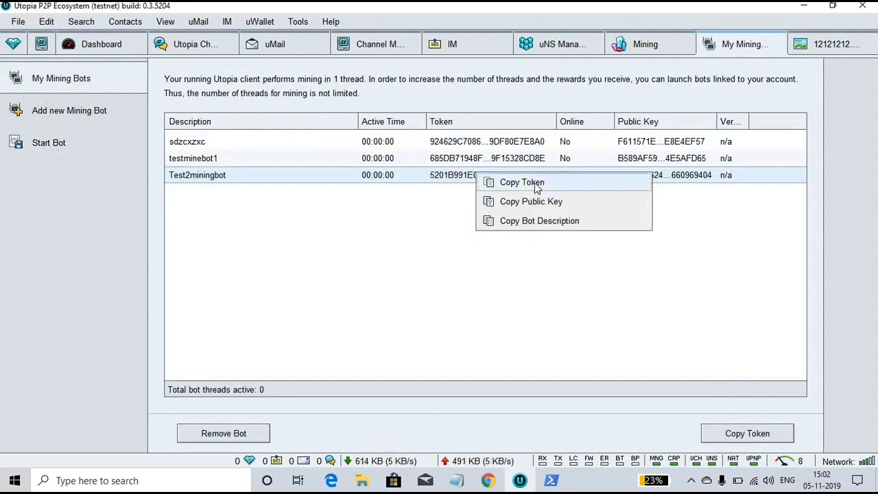
Step: Copy the Test2miningbot token from the My Mining Bots list
click(521, 181)
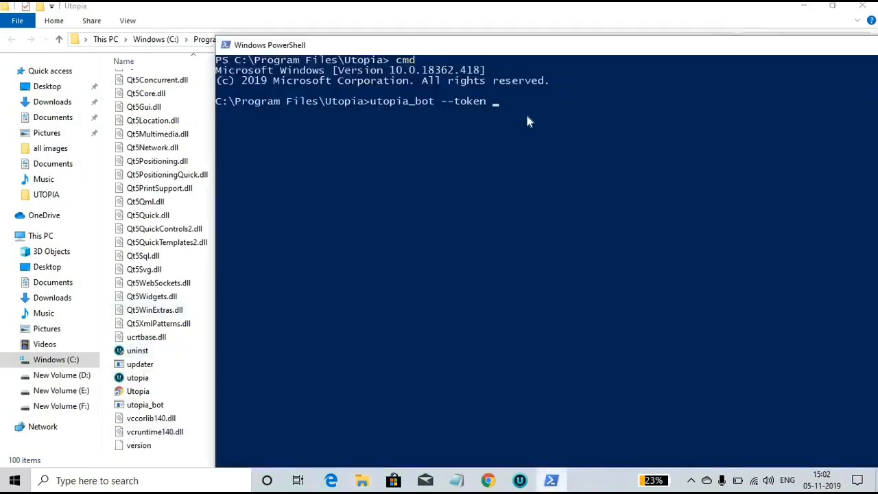
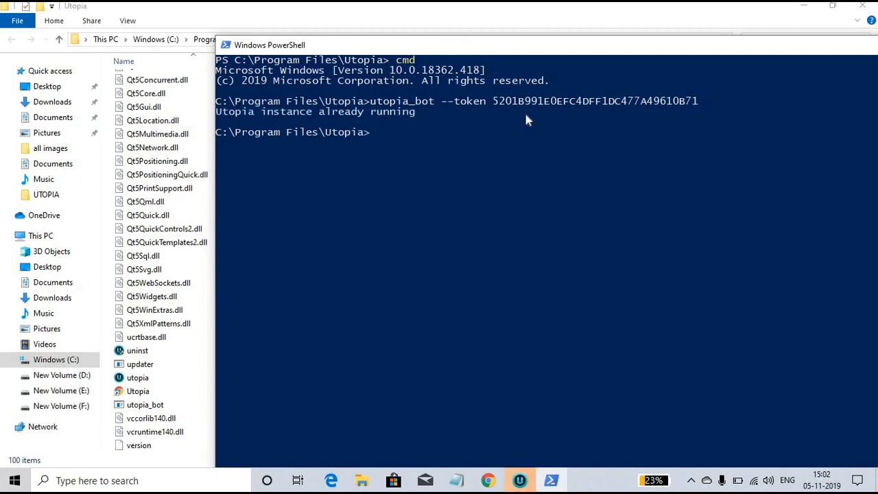
mouse_move(483, 254)
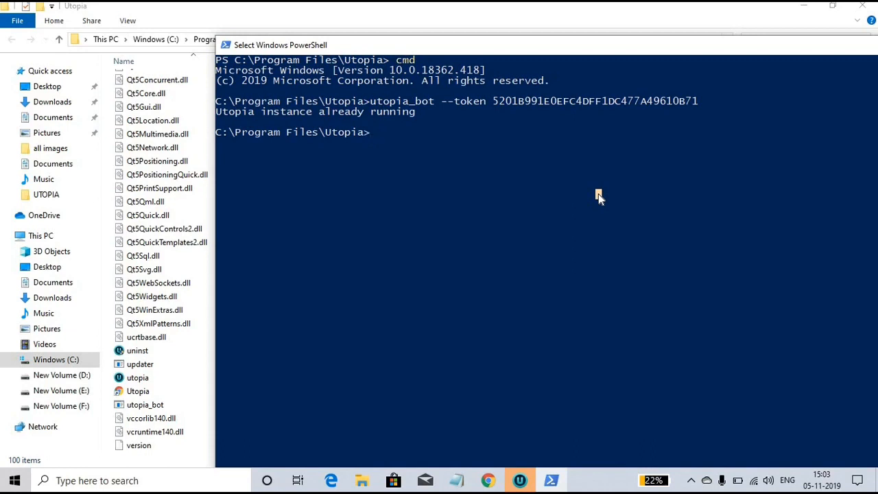
mouse_move(460, 442)
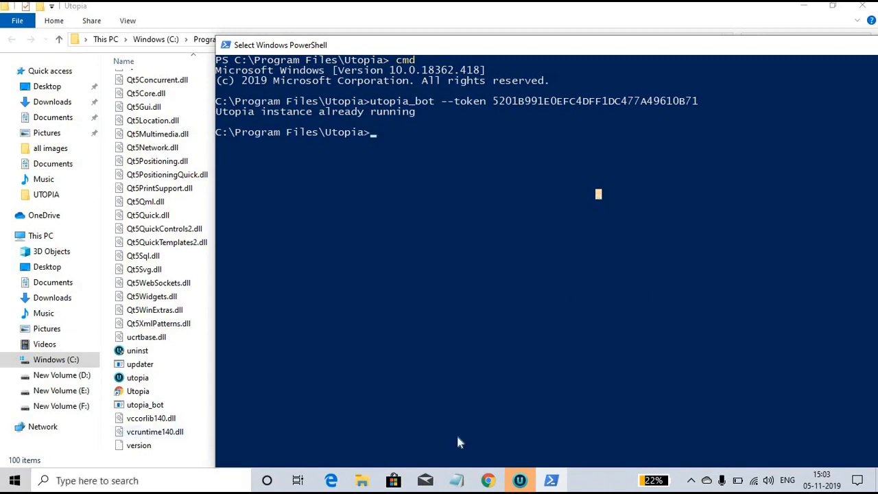
click(519, 480)
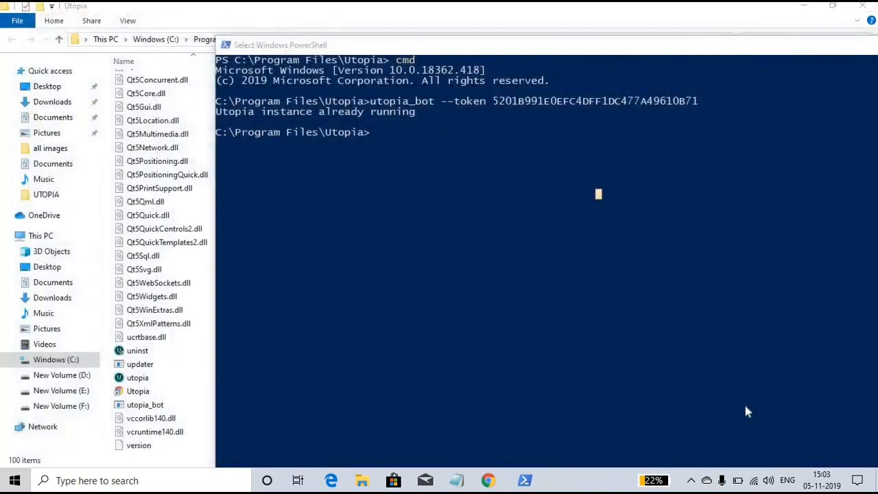
click(691, 480)
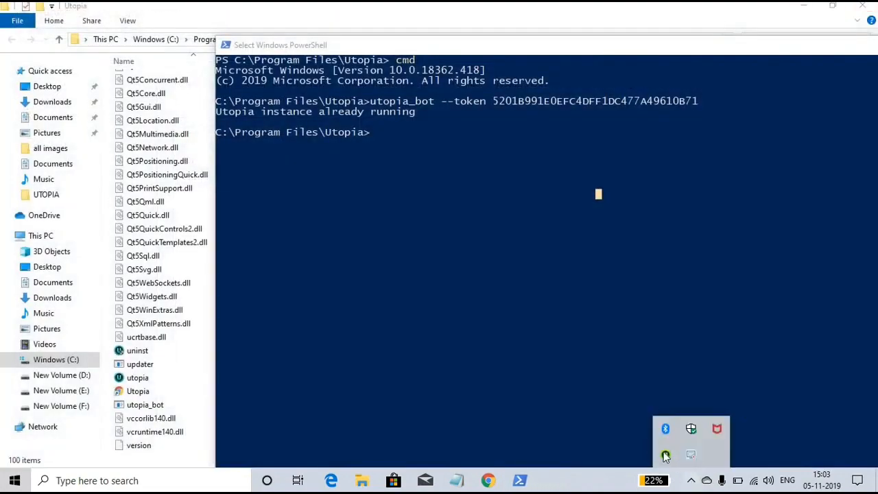
mouse_move(665, 454)
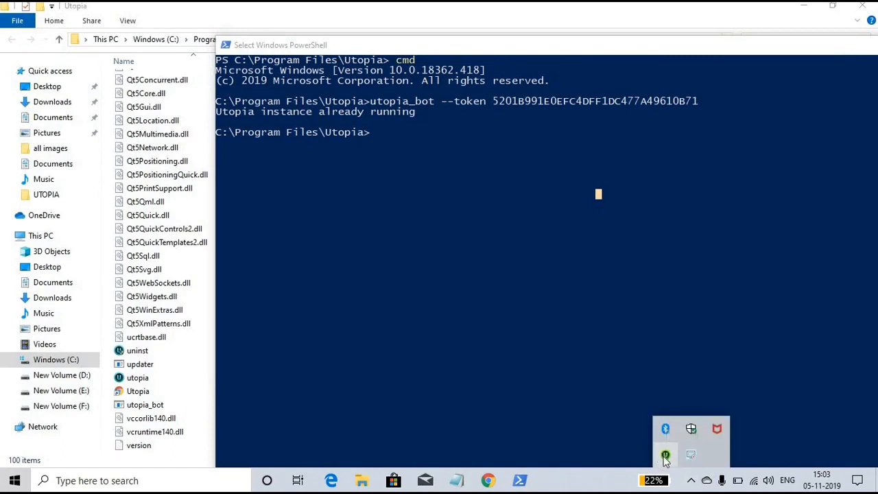
right_click(664, 455)
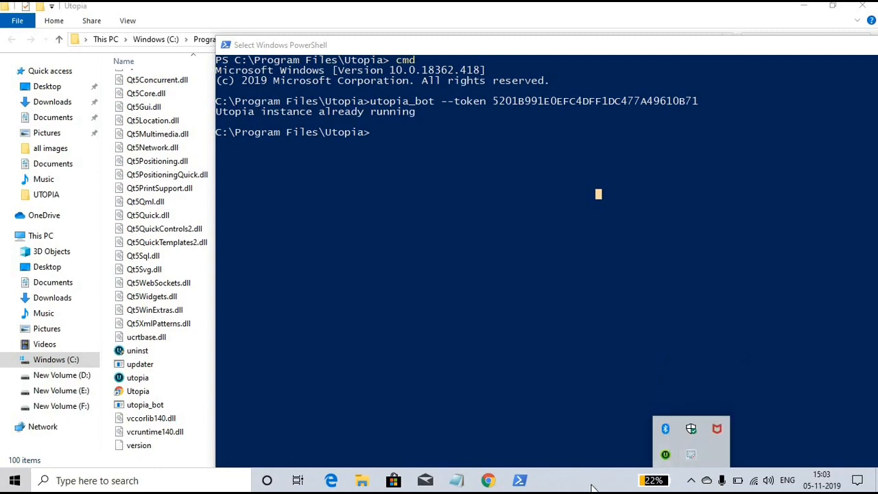
mouse_move(543, 120)
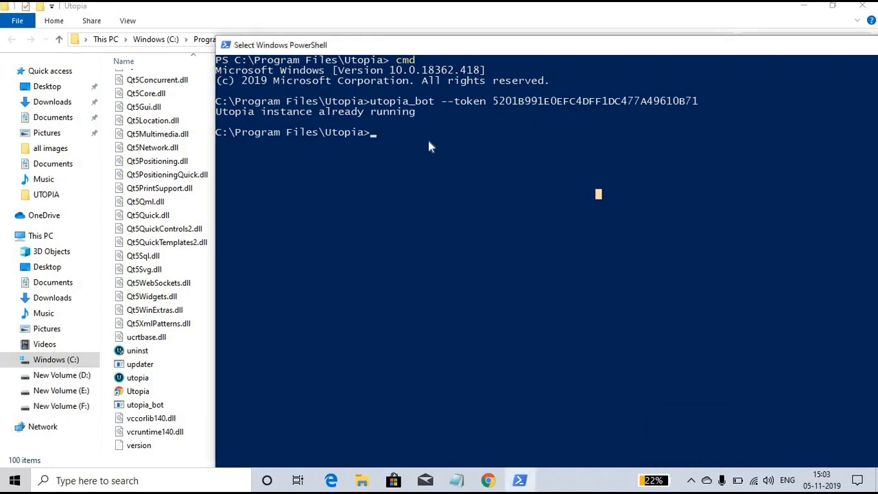
mouse_move(609, 52)
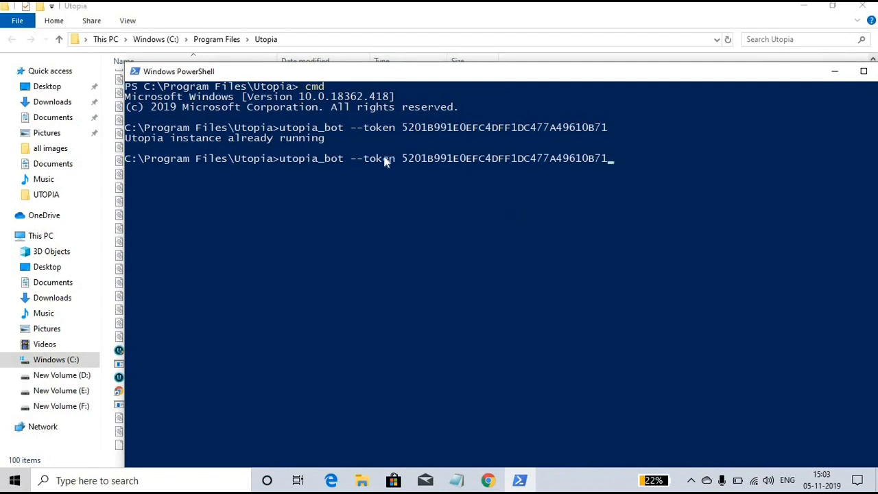
mouse_move(657, 178)
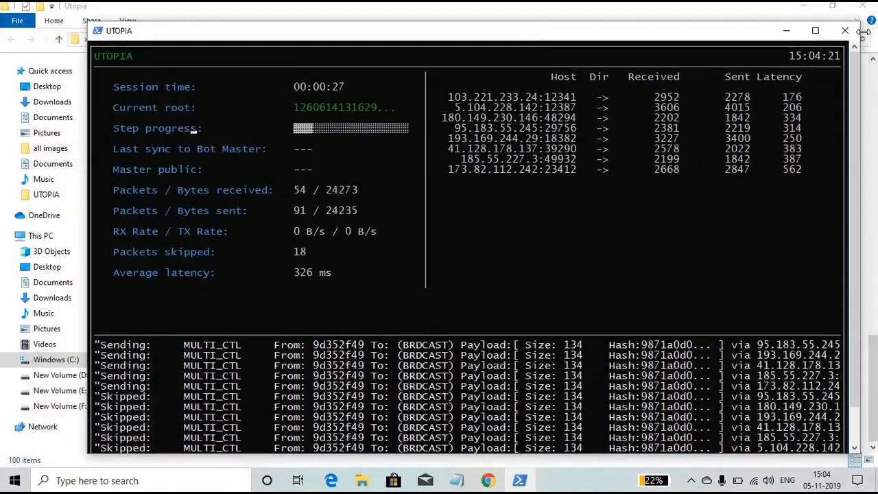
click(844, 30)
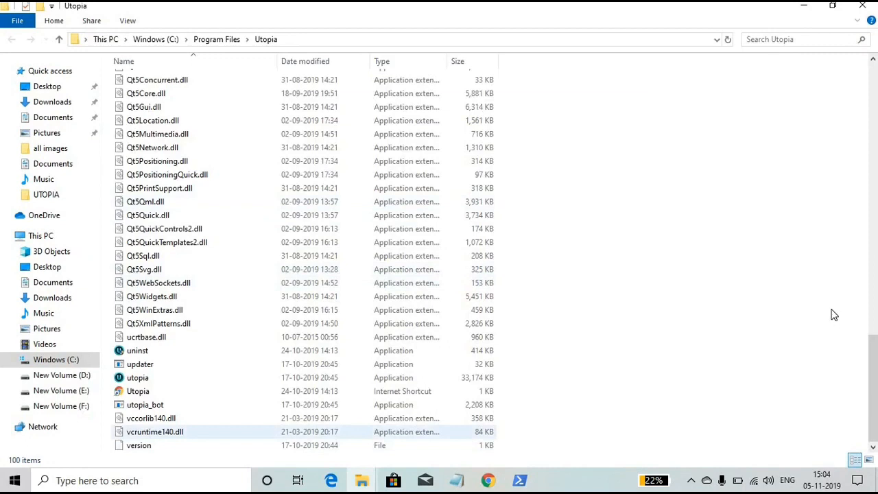
click(789, 39)
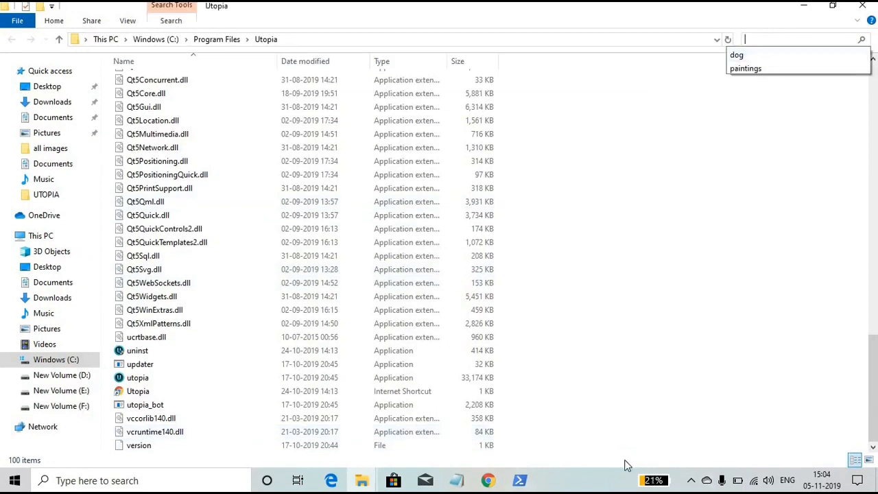
click(744, 79)
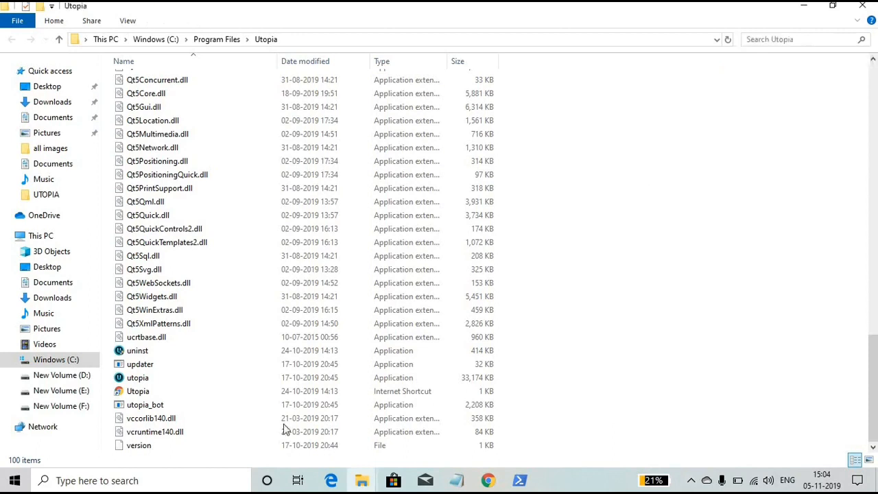
click(795, 38)
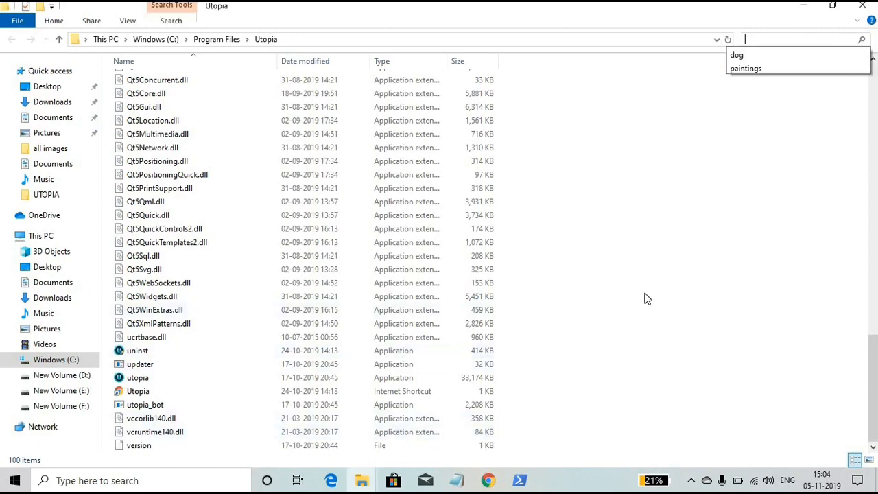
mouse_move(615, 324)
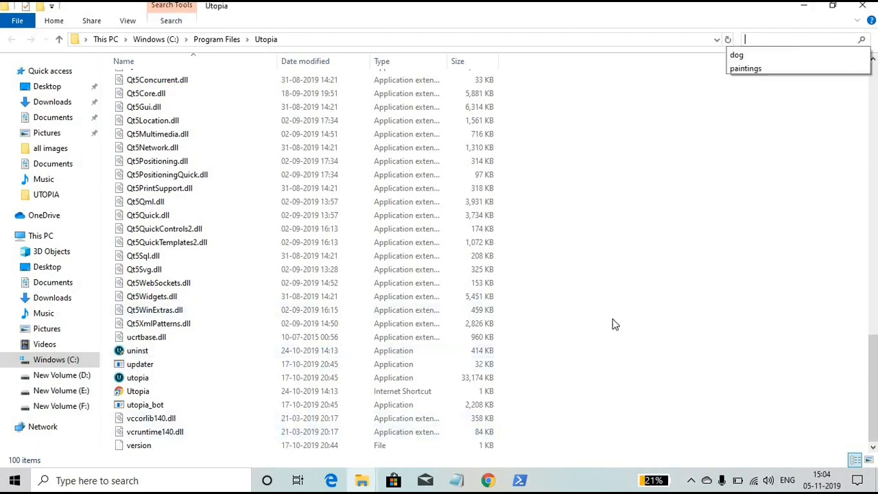
mouse_move(655, 231)
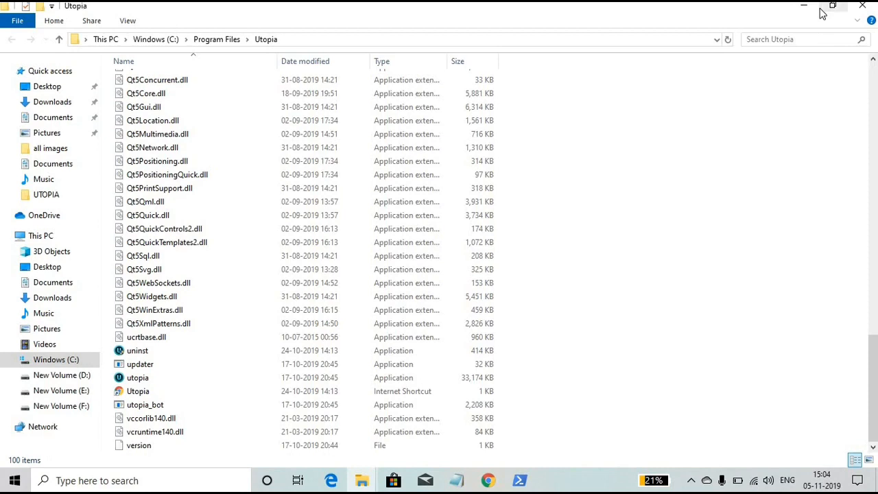
click(789, 39)
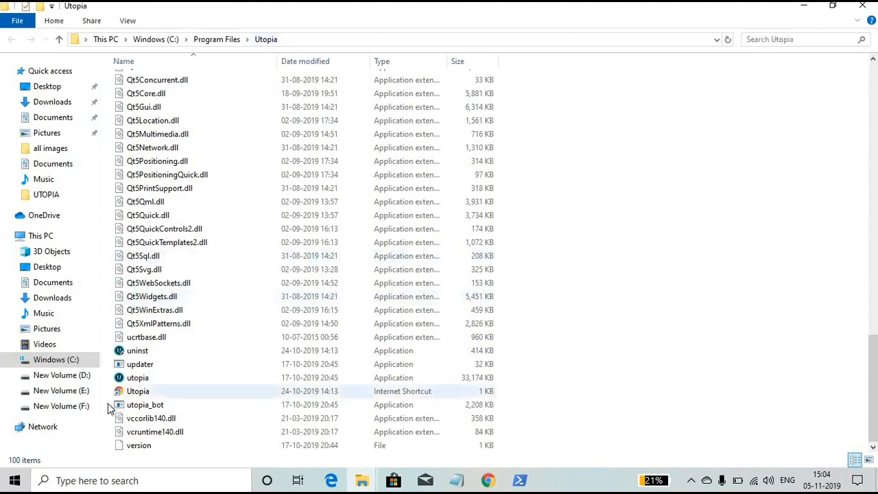
Step: Browse to D:\utopia-bot to view the seven copied bot files
click(60, 374)
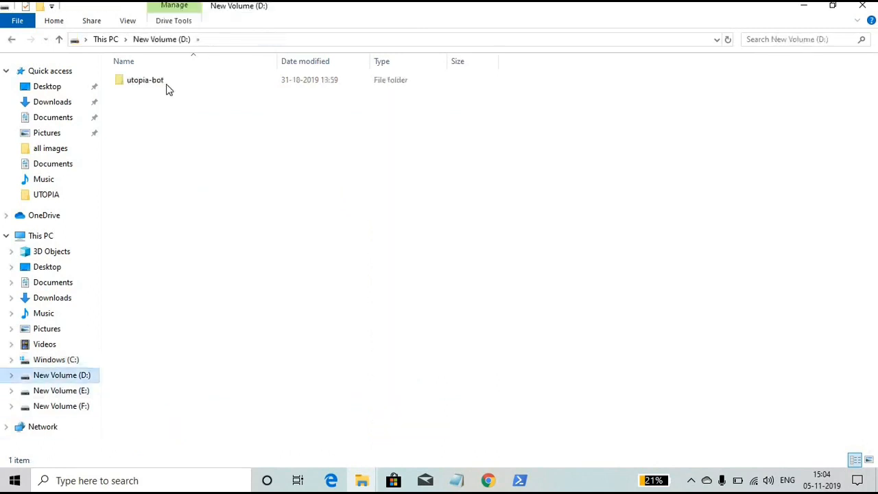
click(145, 79)
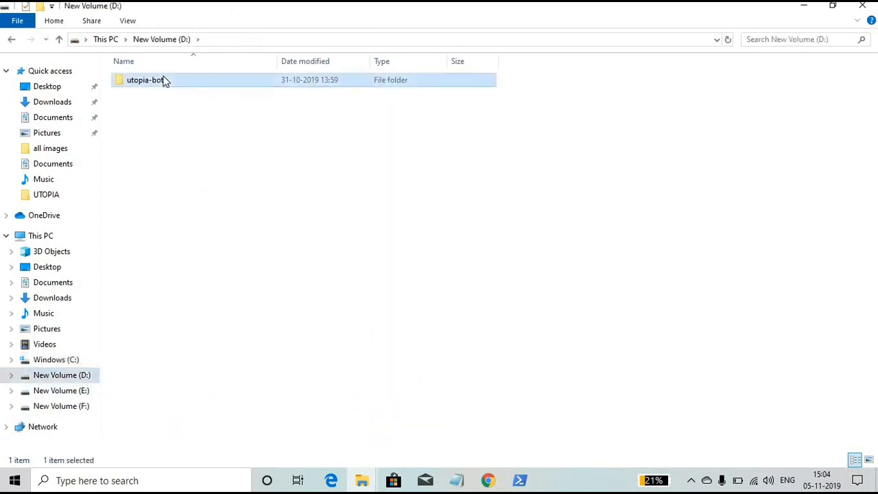
double_click(144, 80)
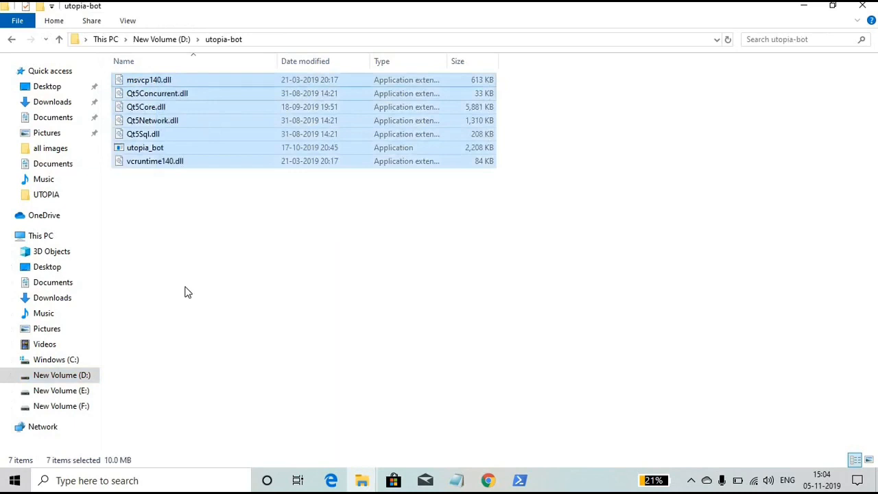
click(795, 39)
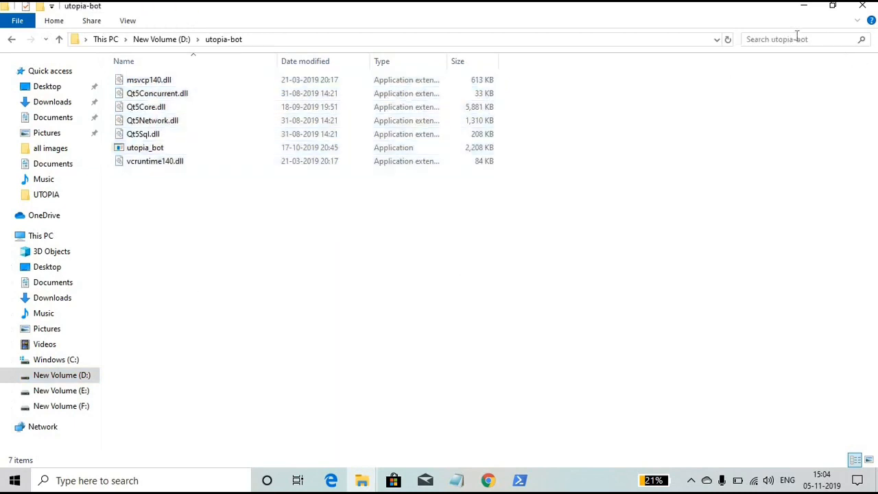
mouse_move(691, 480)
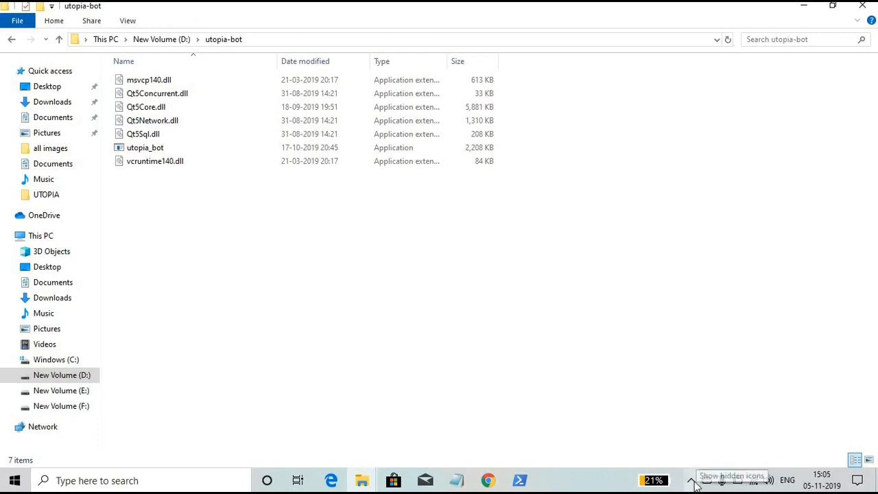
Step: Check the hidden tray icons, then go to the Windows (C:) drive's top level
click(691, 480)
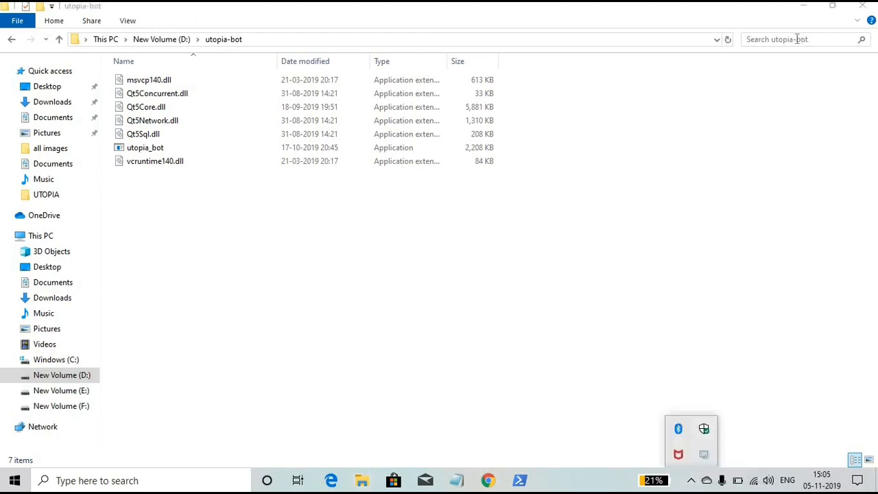
click(795, 39)
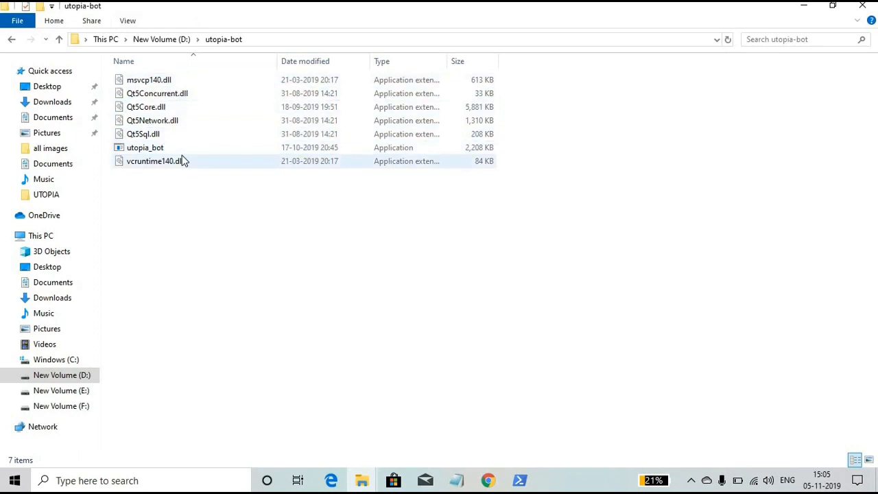
click(145, 149)
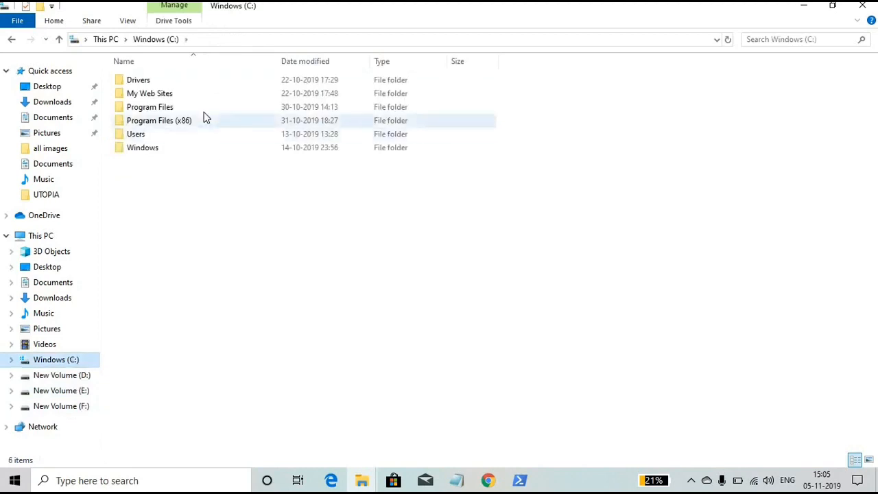
Step: Look through C:\Program Files\Utopia's file list for comparison
double_click(149, 107)
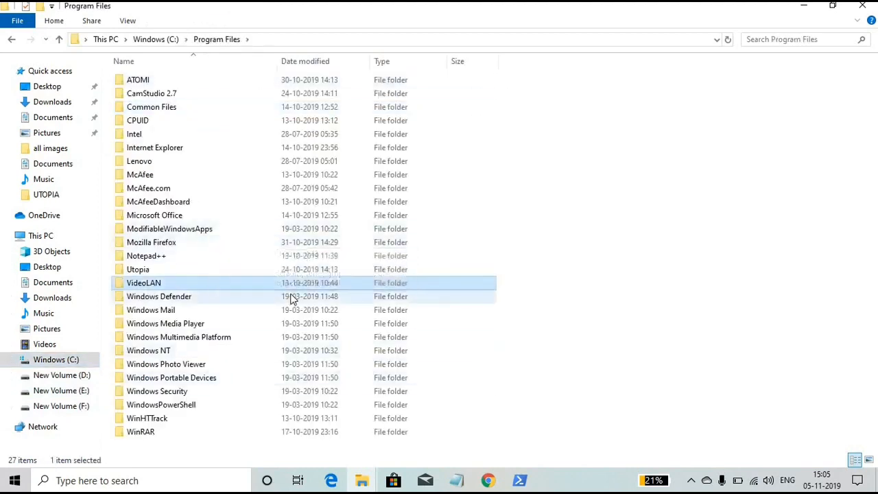
double_click(138, 269)
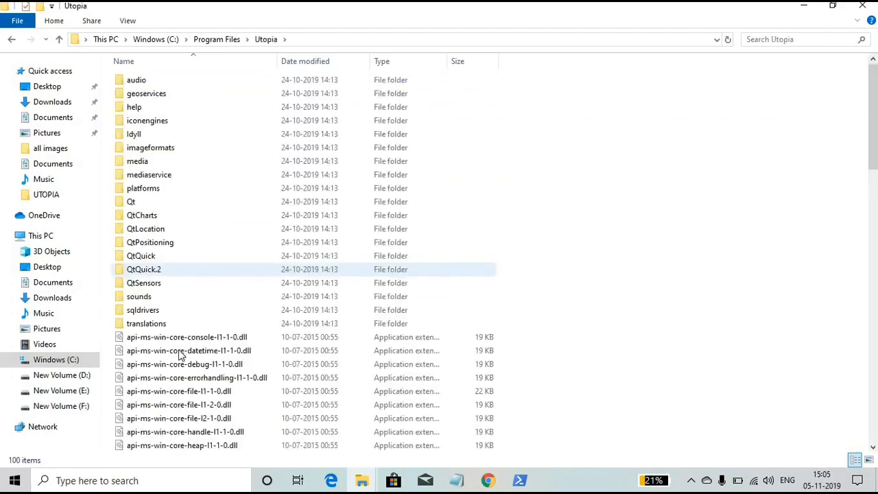
scroll(down, 3)
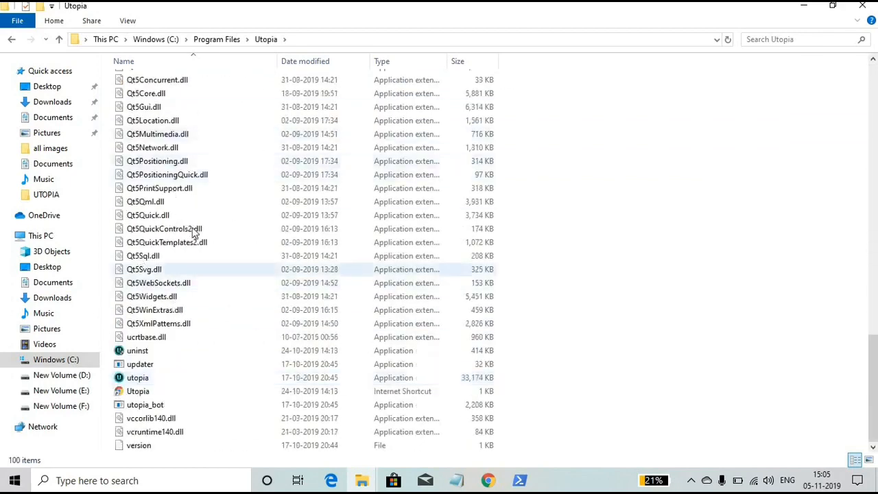
scroll(up, 3)
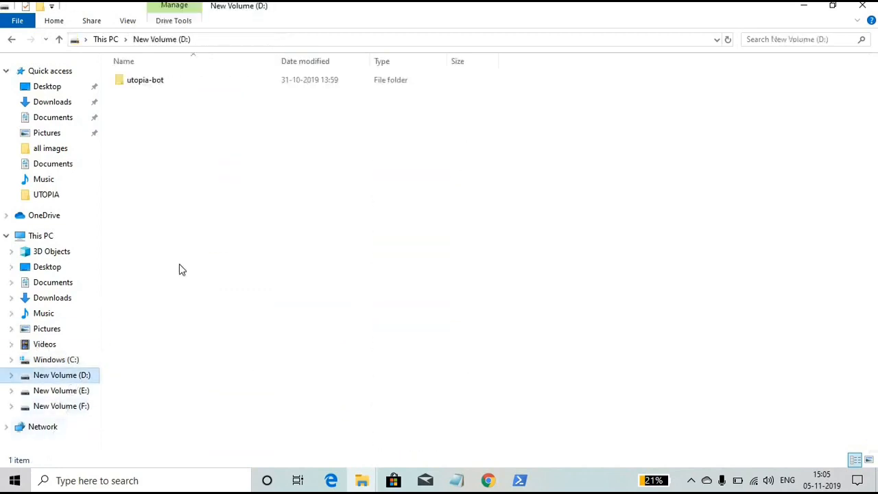
Step: Return to D:\utopia-bot and show its seven files as large icons
double_click(145, 79)
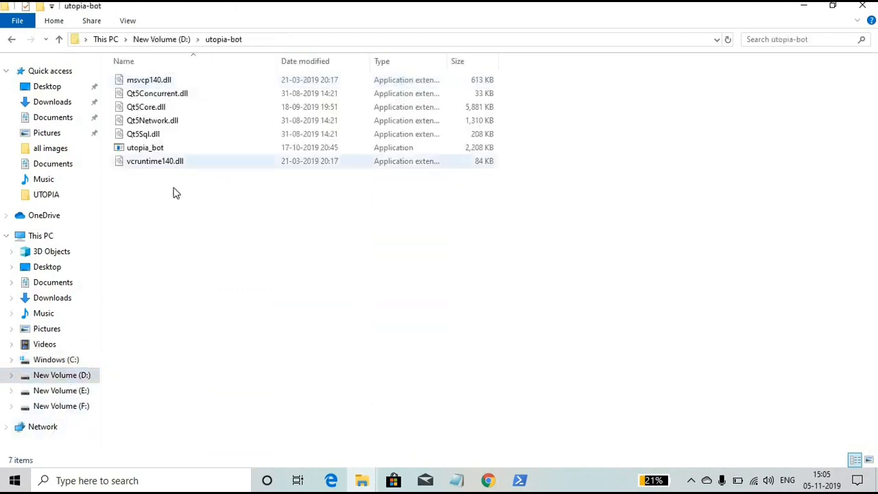
click(195, 255)
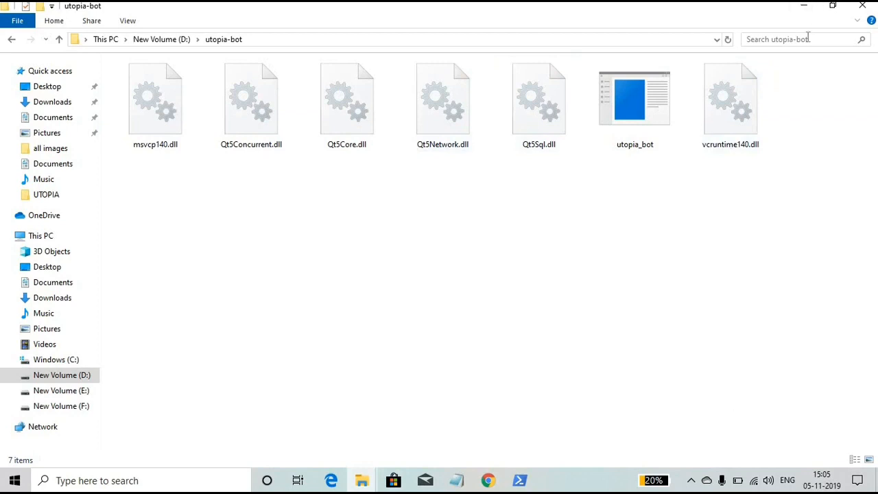
Step: Launch a PowerShell window from the D: utopia-bot folder's context menu
click(795, 38)
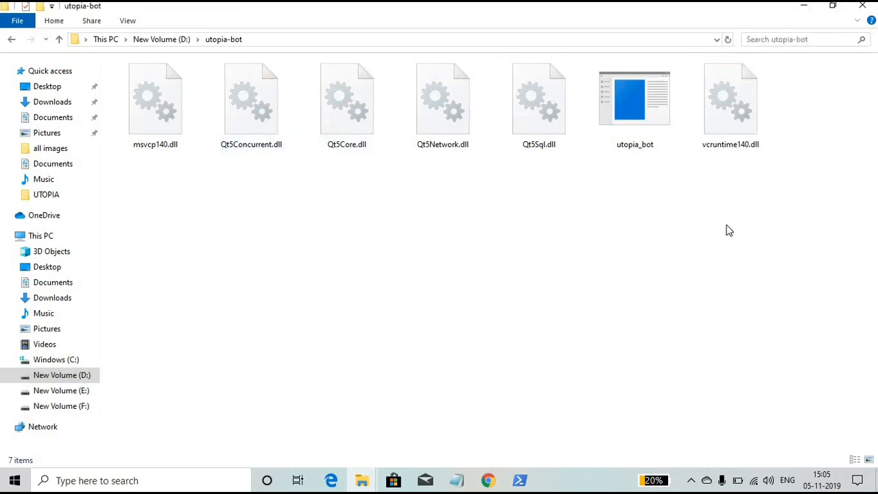
right_click(727, 230)
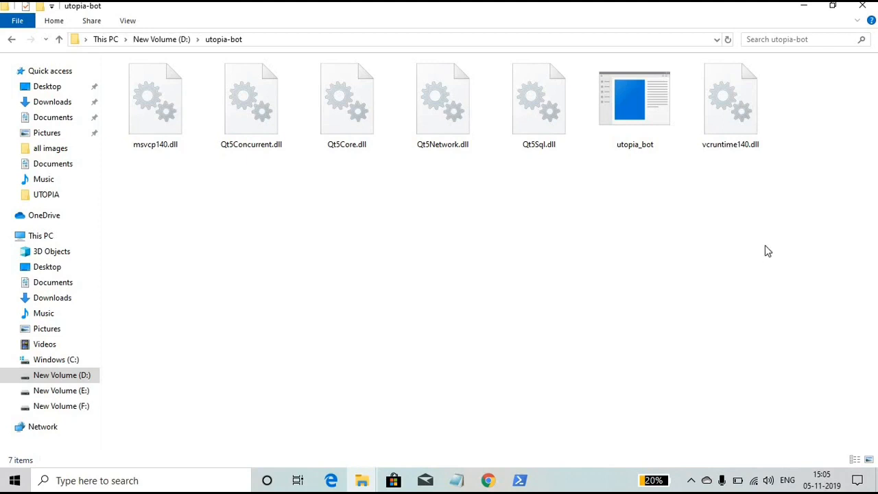
right_click(768, 250)
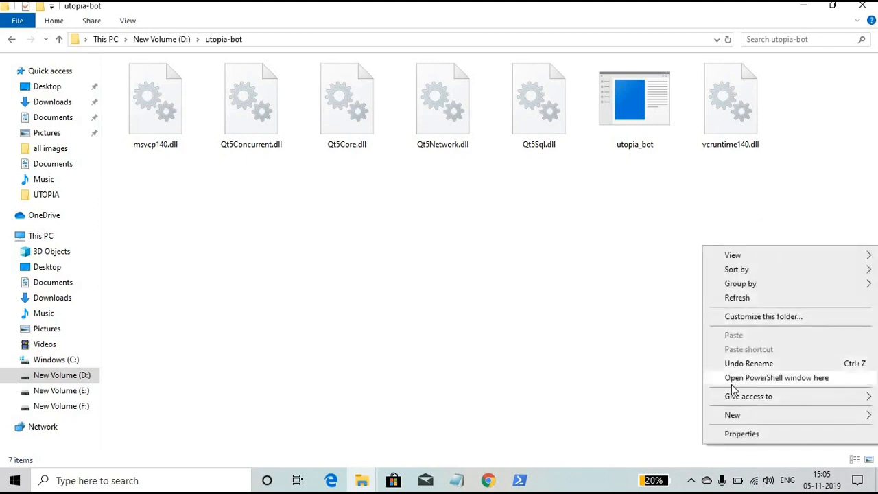
click(776, 377)
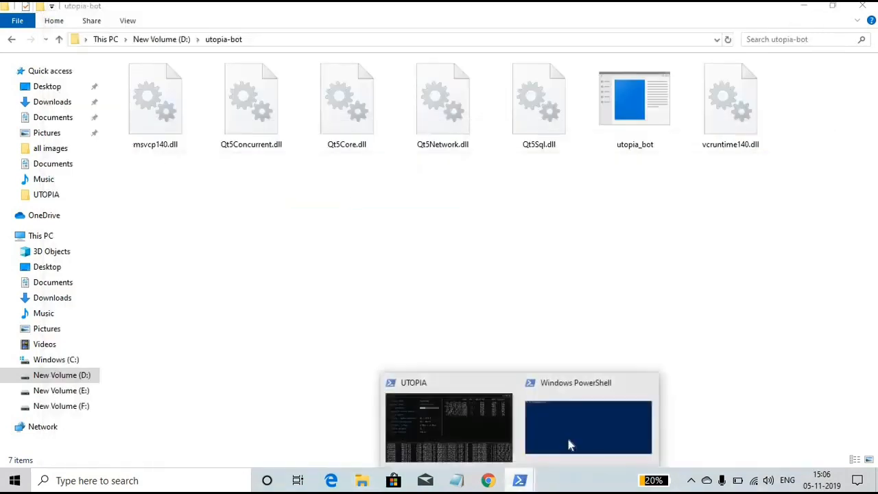
Step: Bring the new PowerShell window at the D:\utopia-bot prompt to the front
click(587, 427)
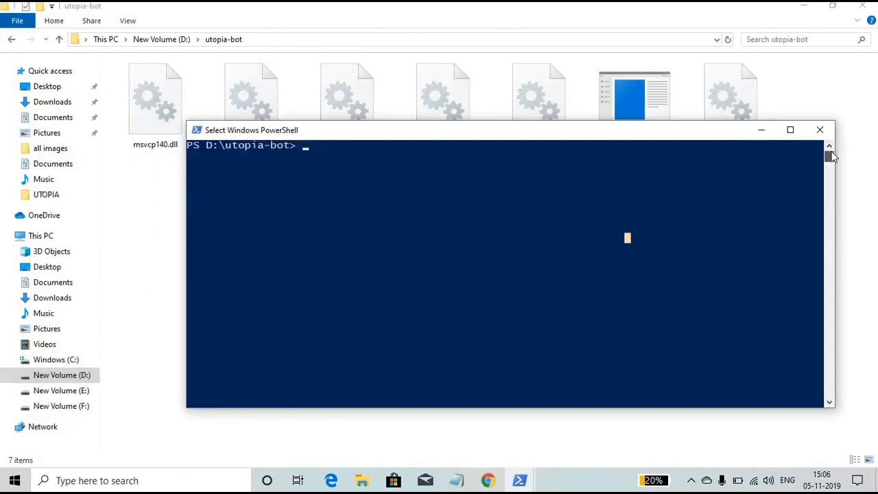
mouse_move(754, 152)
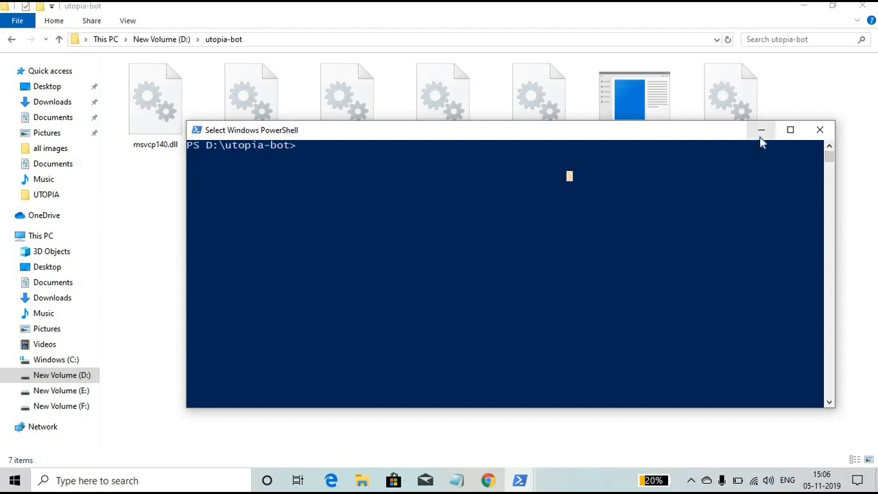
mouse_move(761, 129)
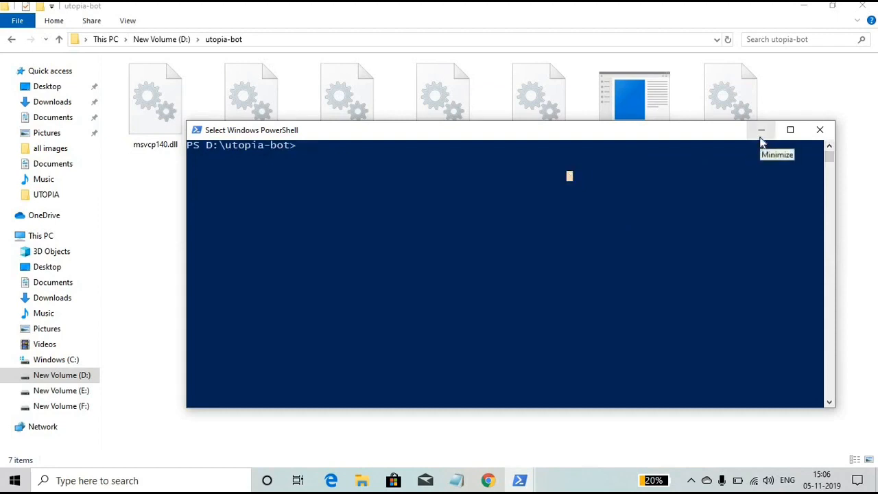